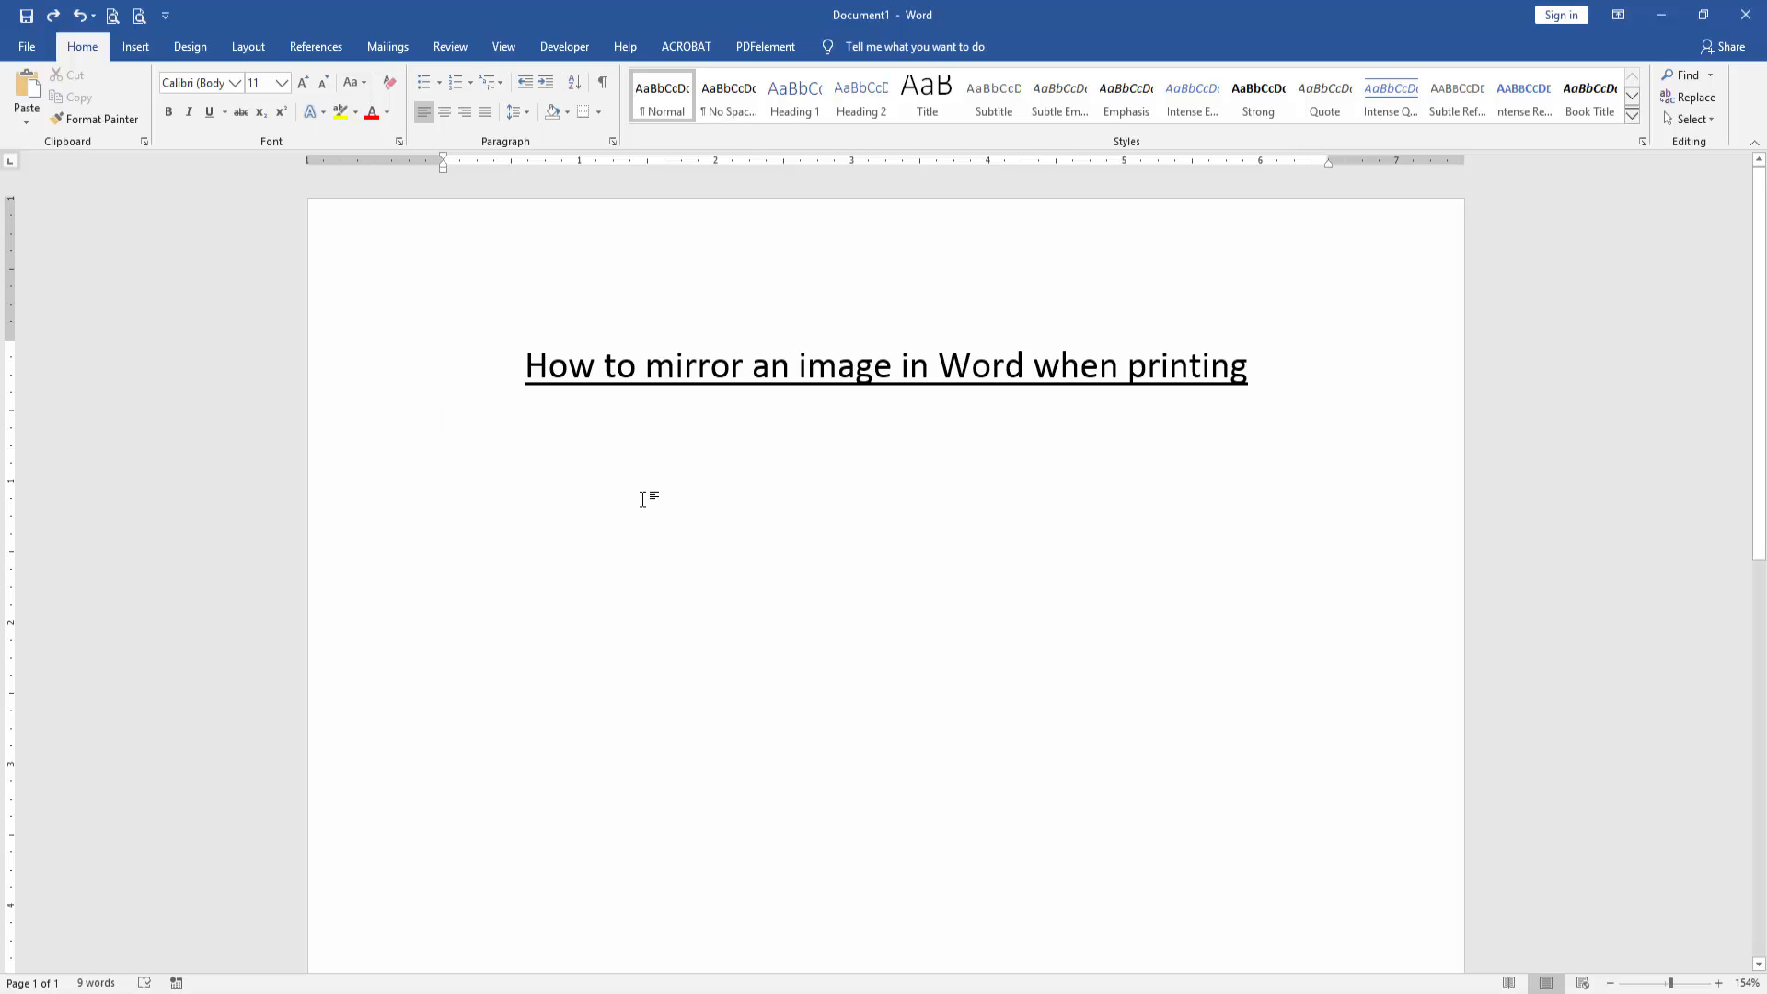
Switch the ribbon to the Insert tools for adding content below the title
{"action": "left_click", "coordinate": [134, 46]}
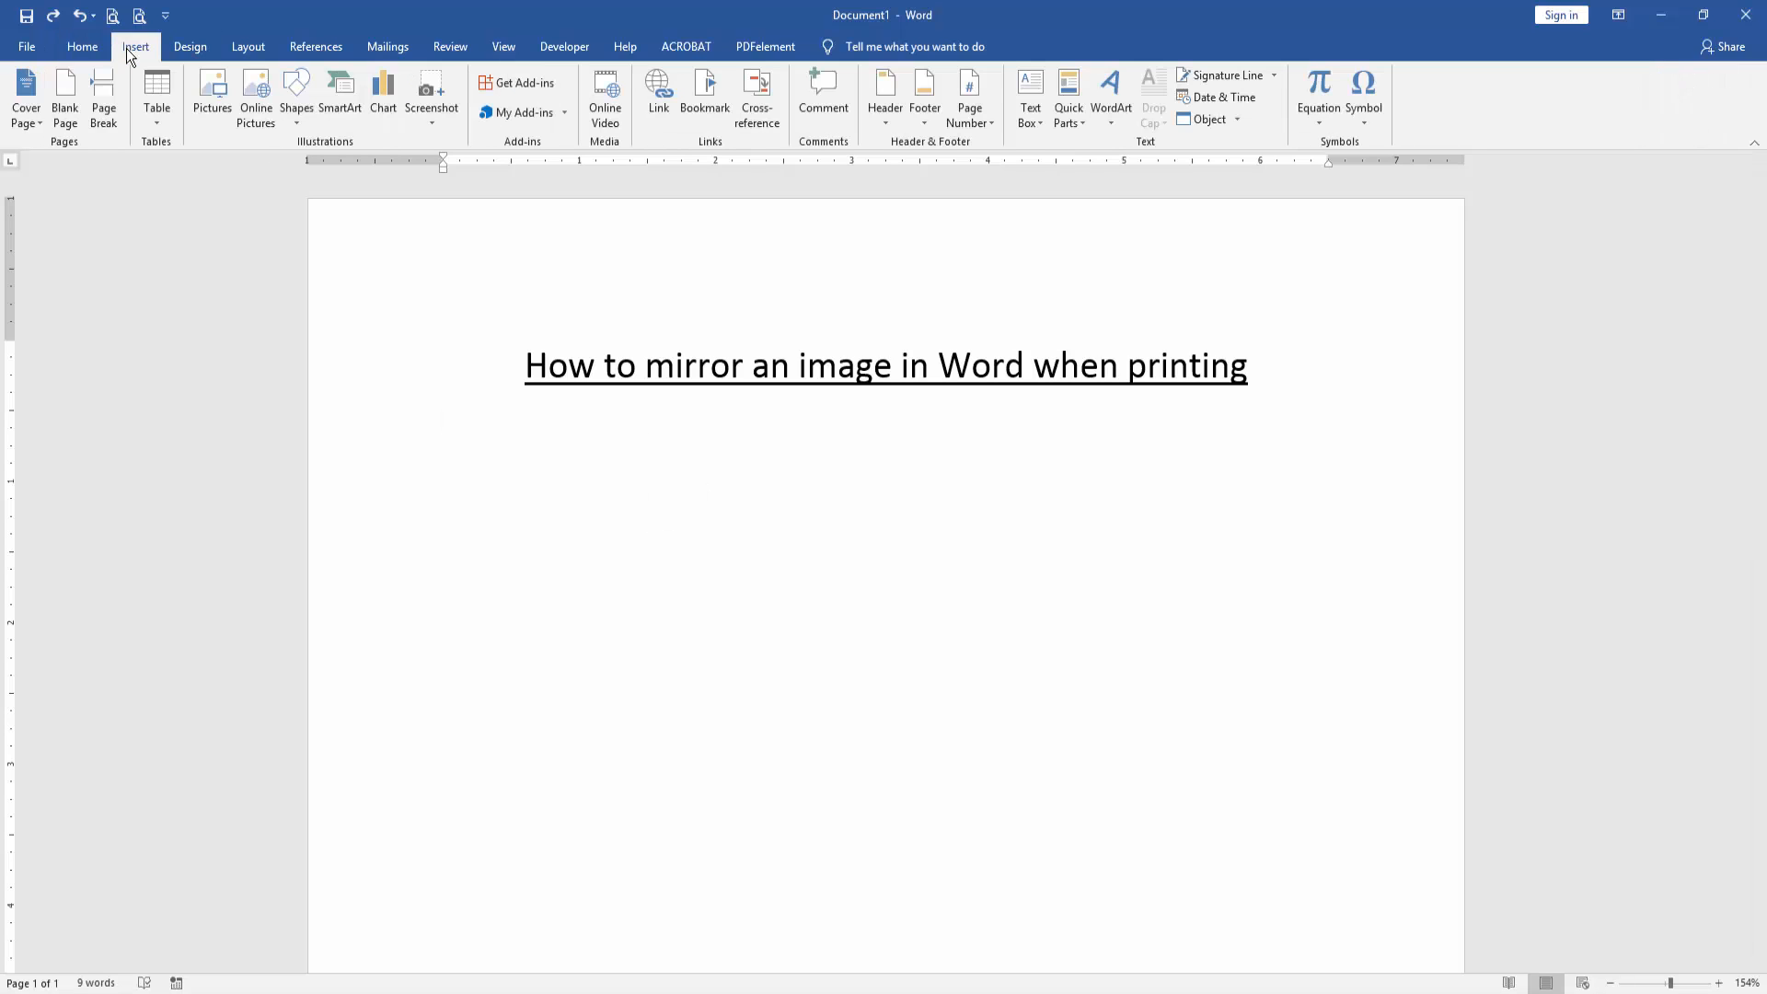
Insert the leaf photo IMG_5338 from the computer beneath the title
{"action": "left_click", "coordinate": [211, 96]}
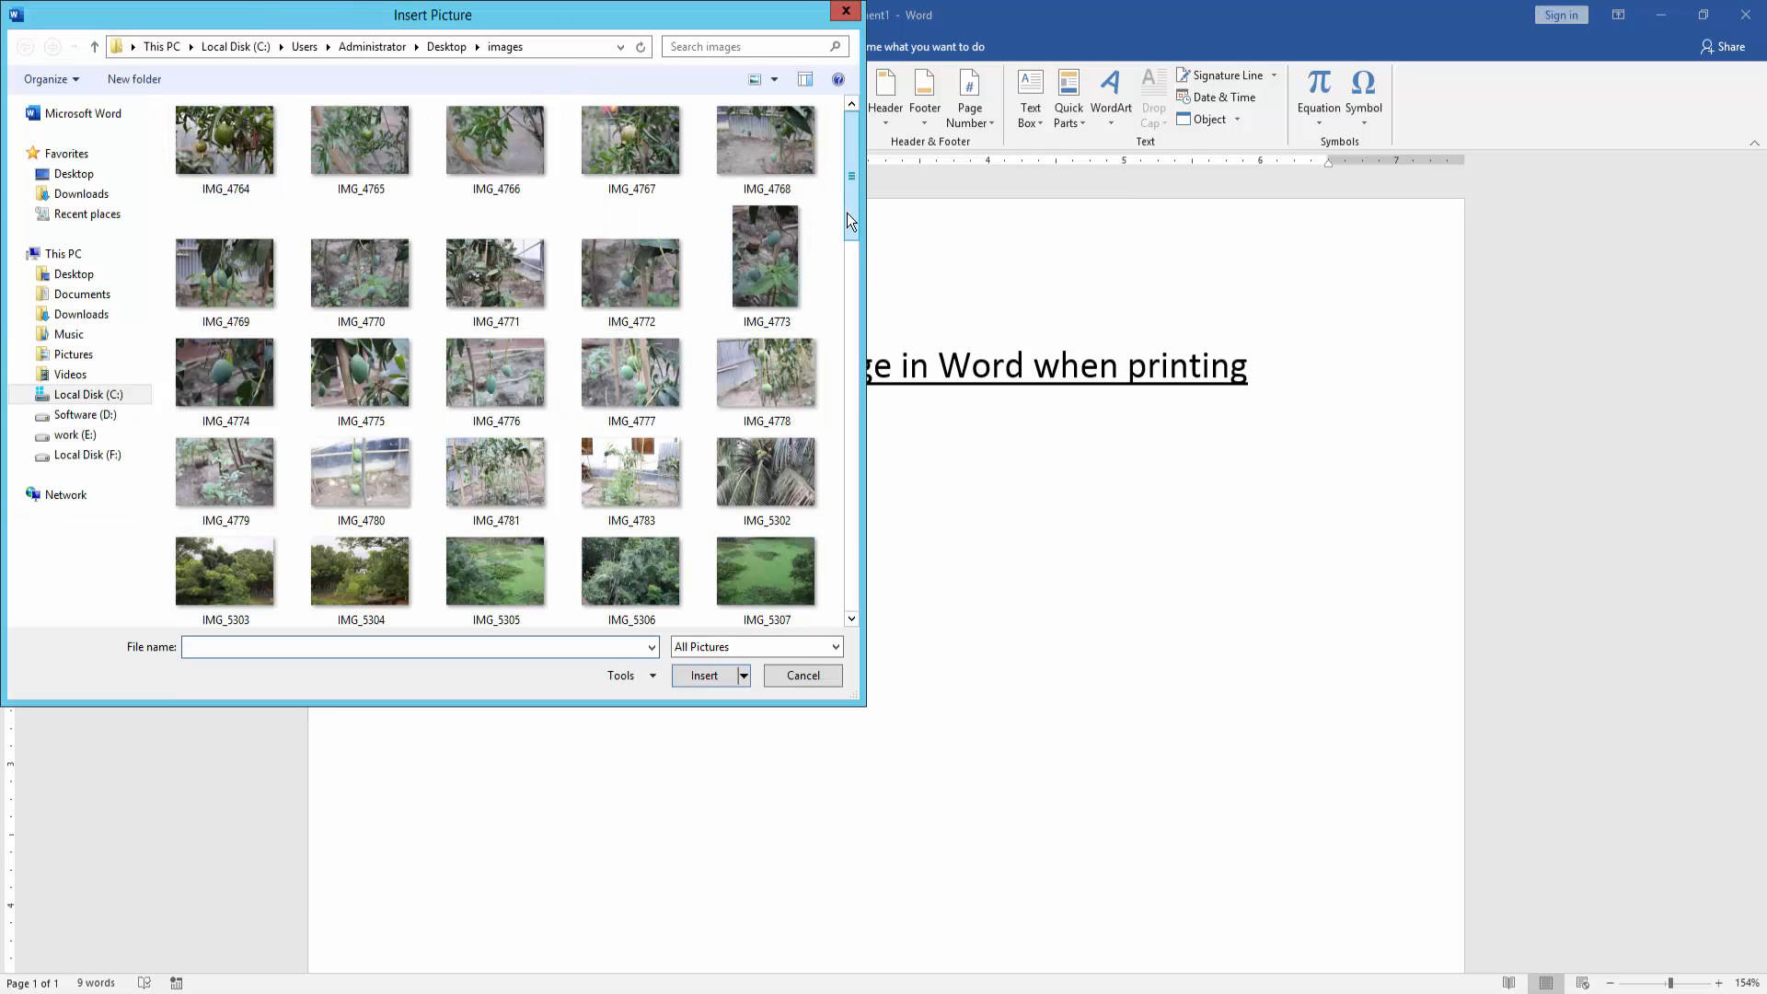
{"action": "scroll", "scroll_direction": "down", "scroll_amount": 3}
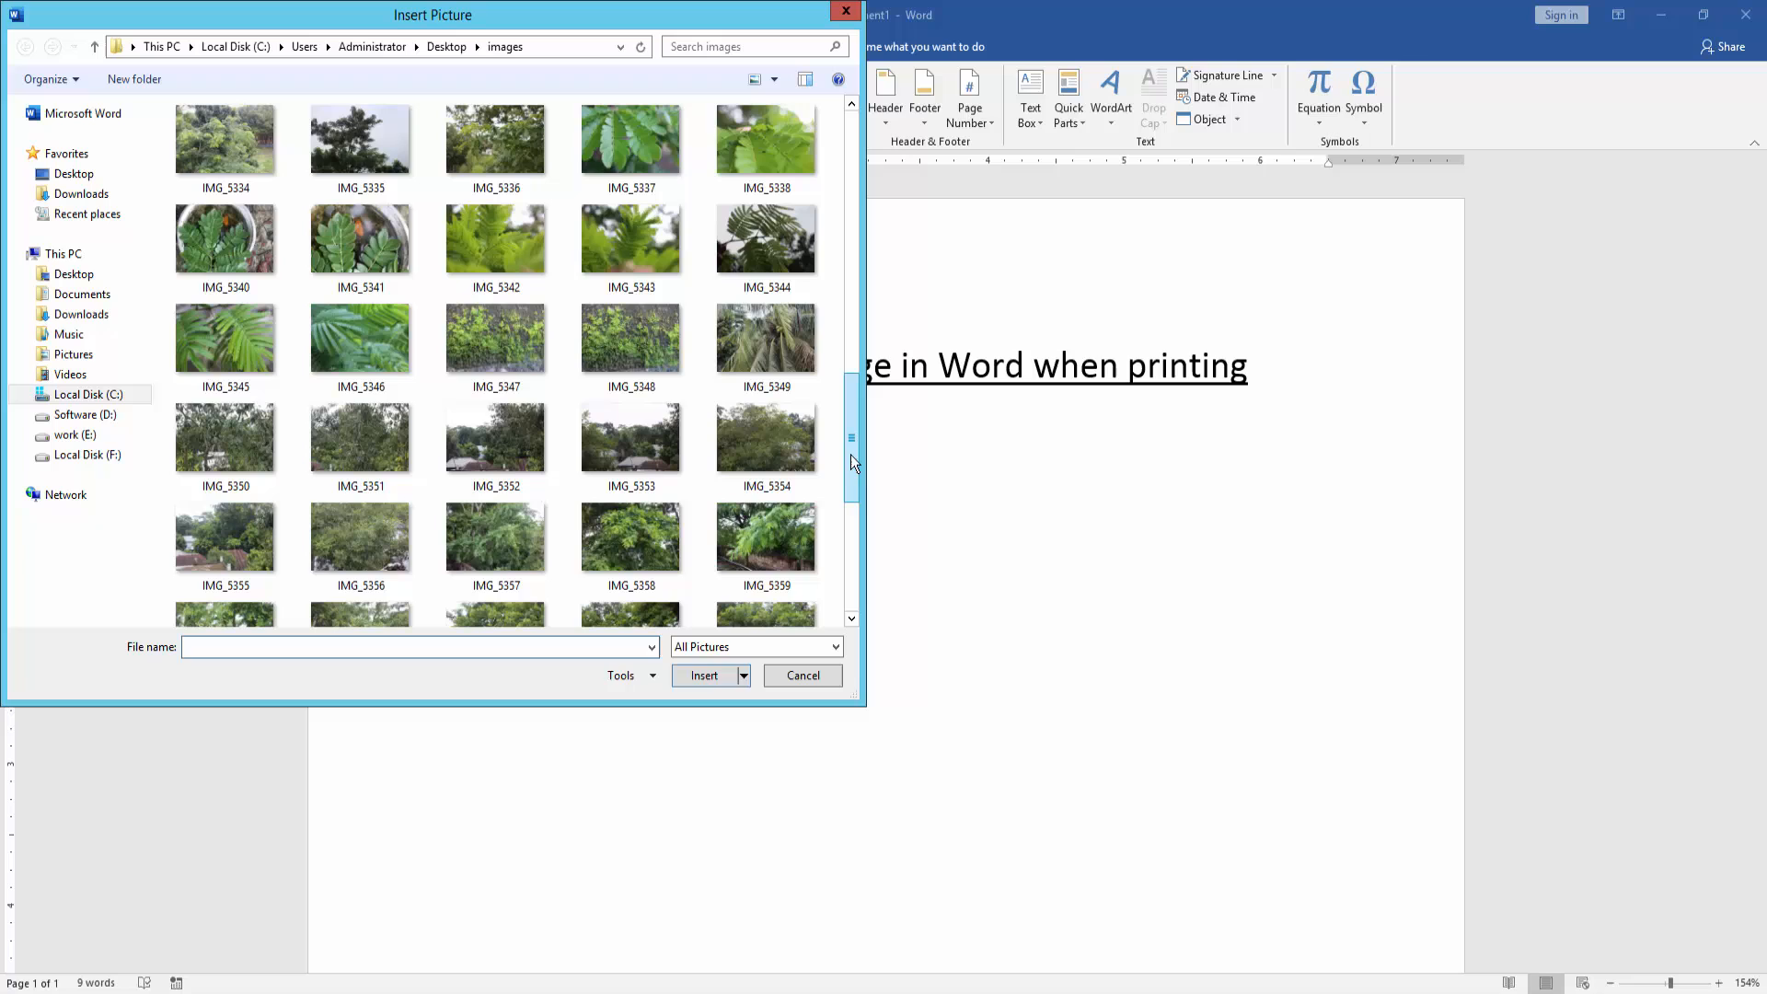
{"action": "left_click", "coordinate": [766, 139]}
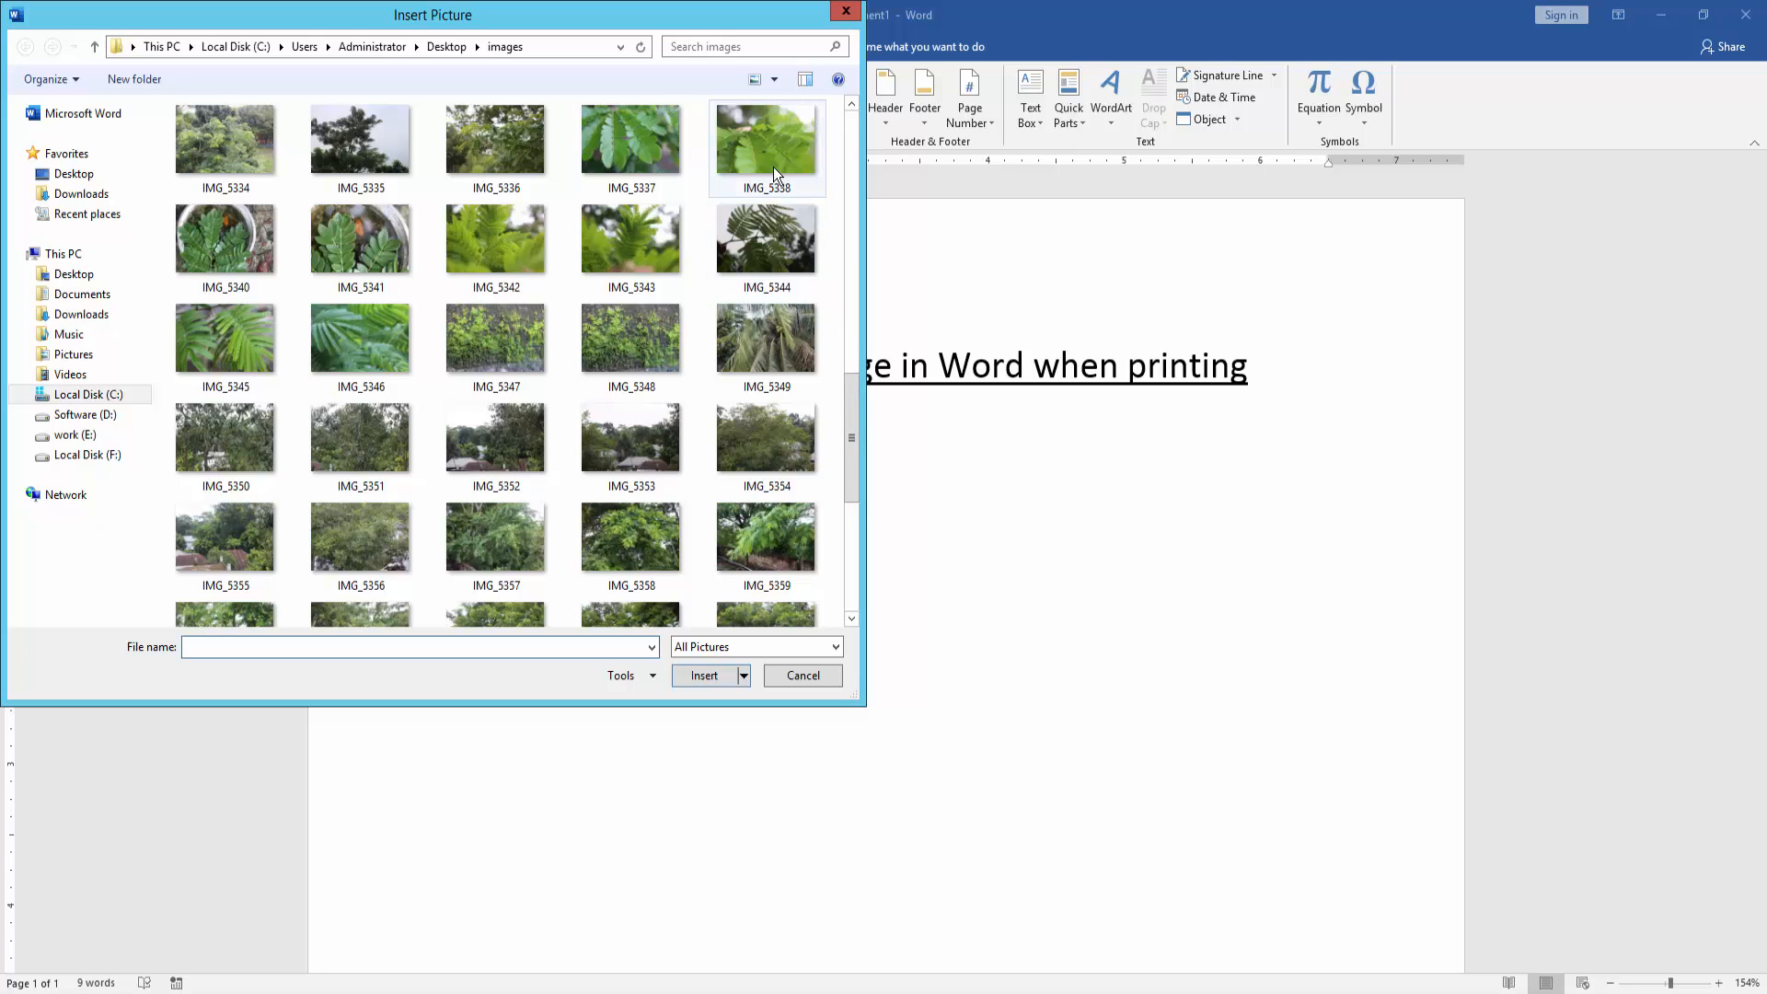
{"action": "left_click", "coordinate": [766, 140]}
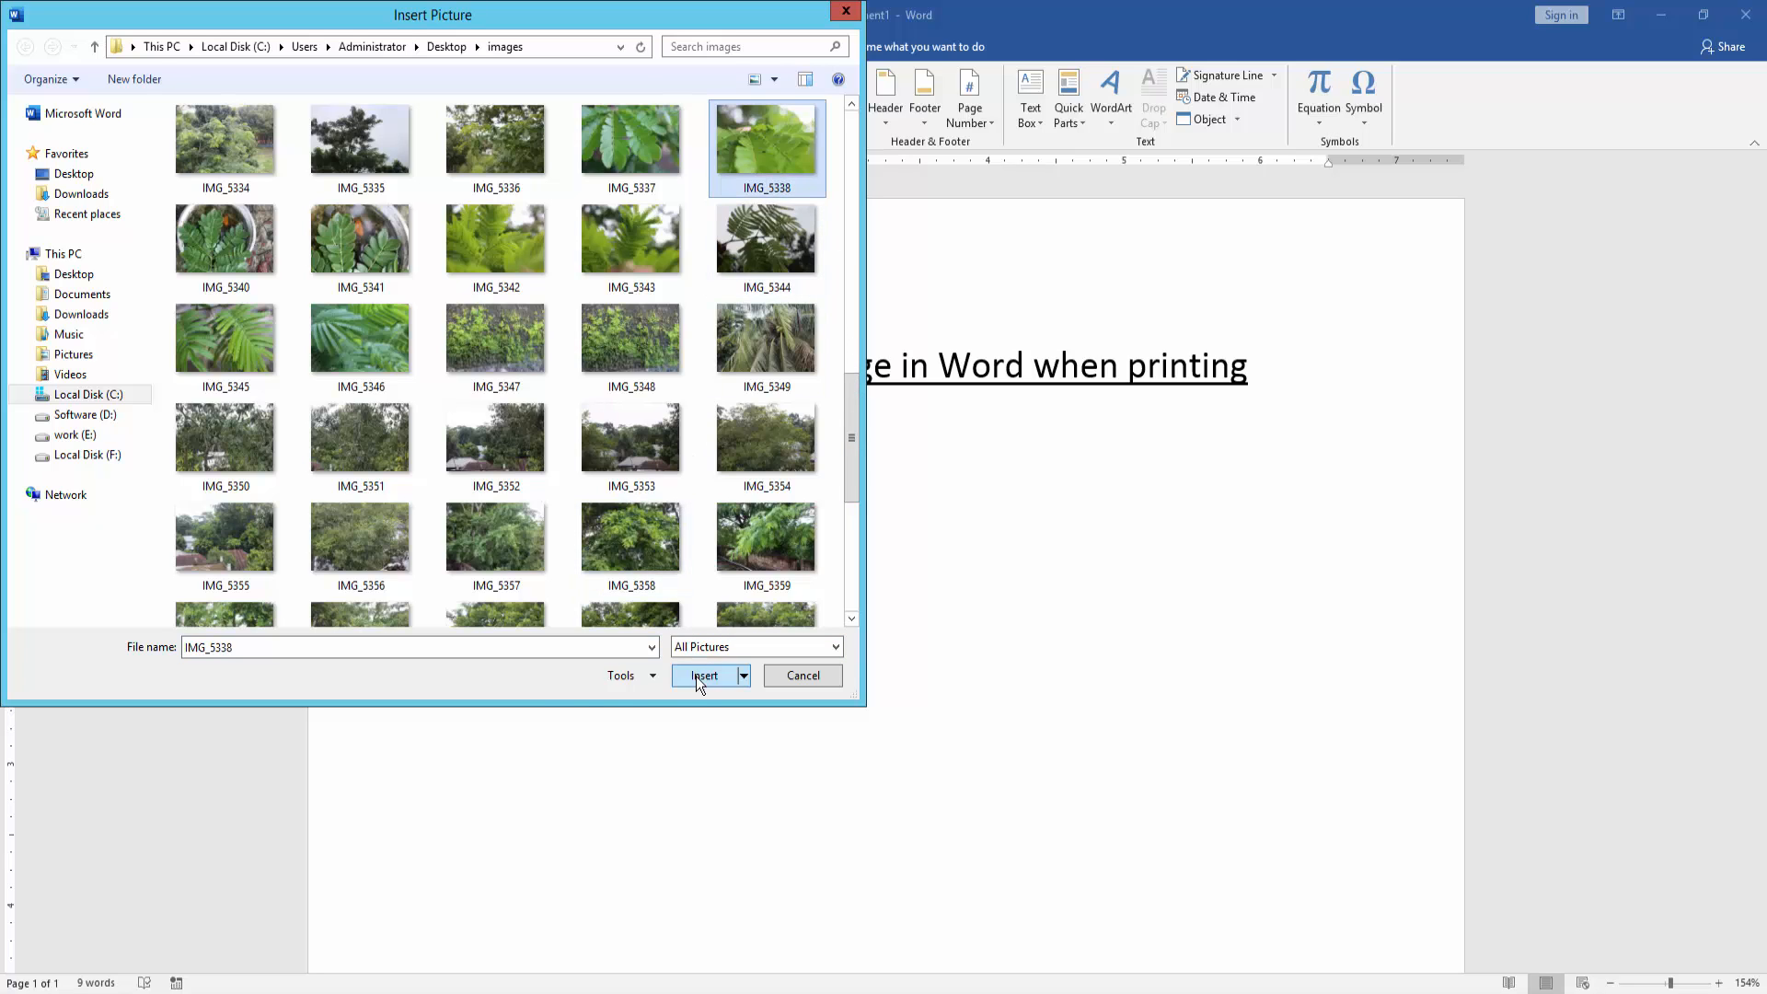
{"action": "left_click", "coordinate": [703, 675]}
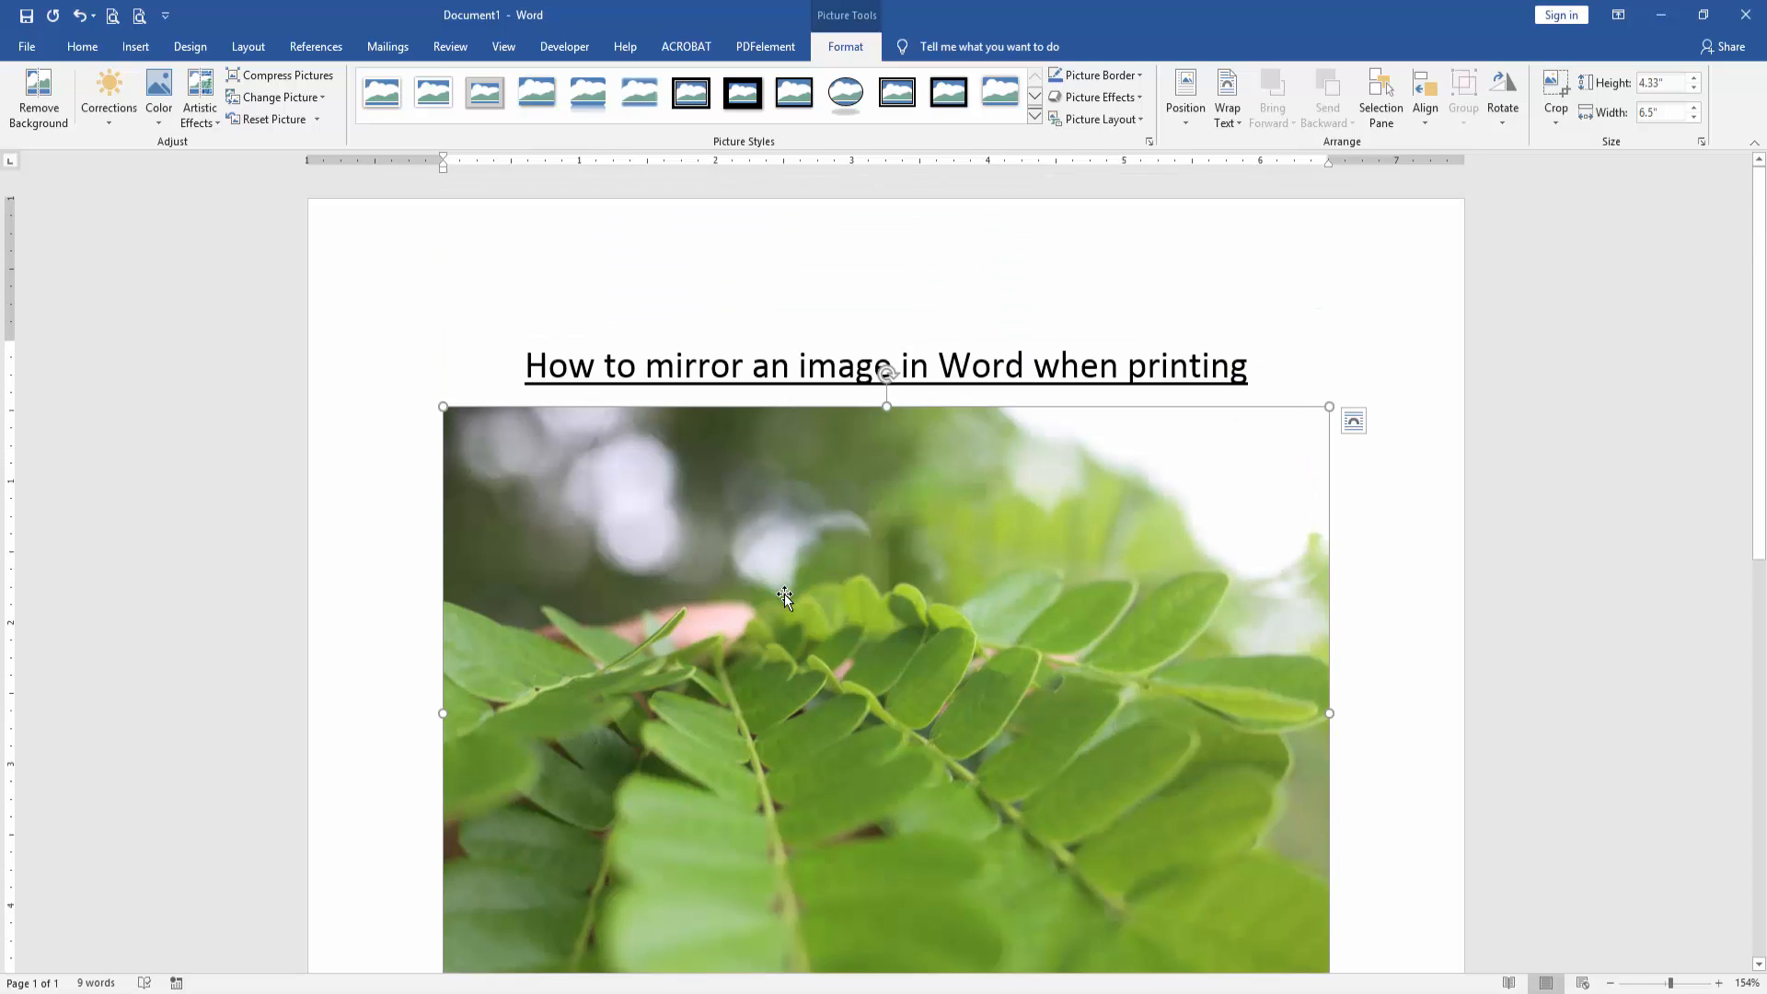
{"action": "mouse_move", "coordinate": [795, 499]}
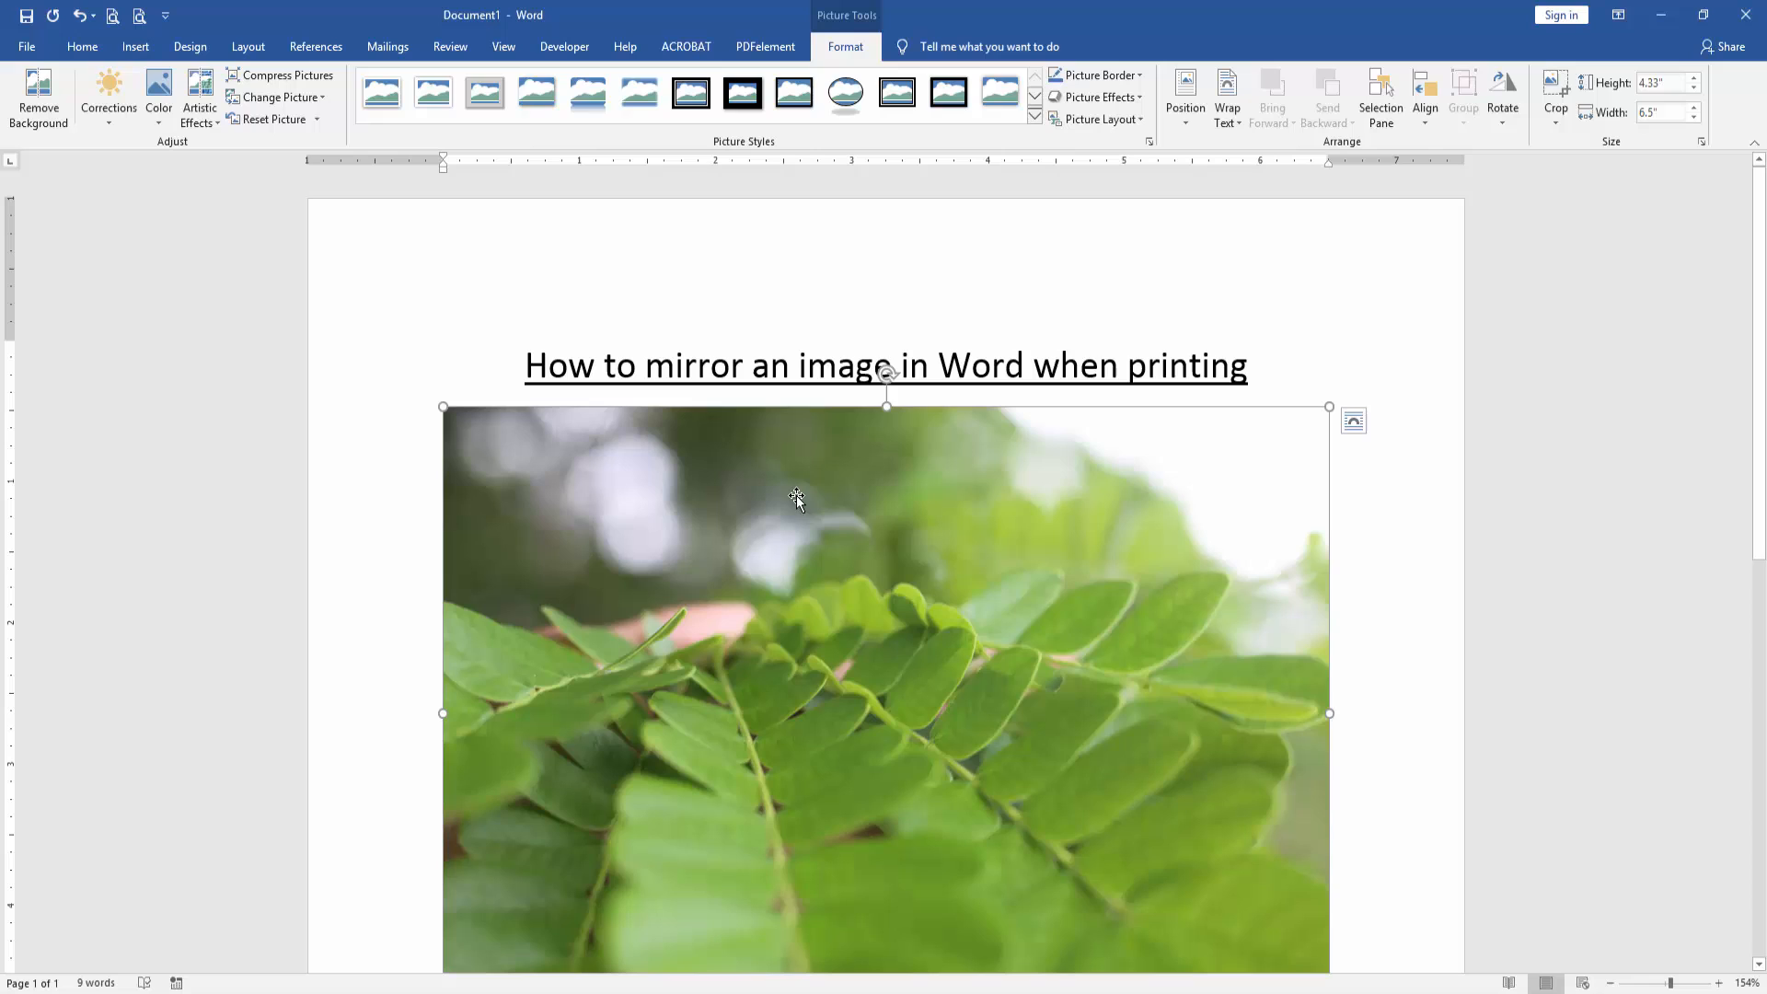
{"action": "mouse_move", "coordinate": [845, 47]}
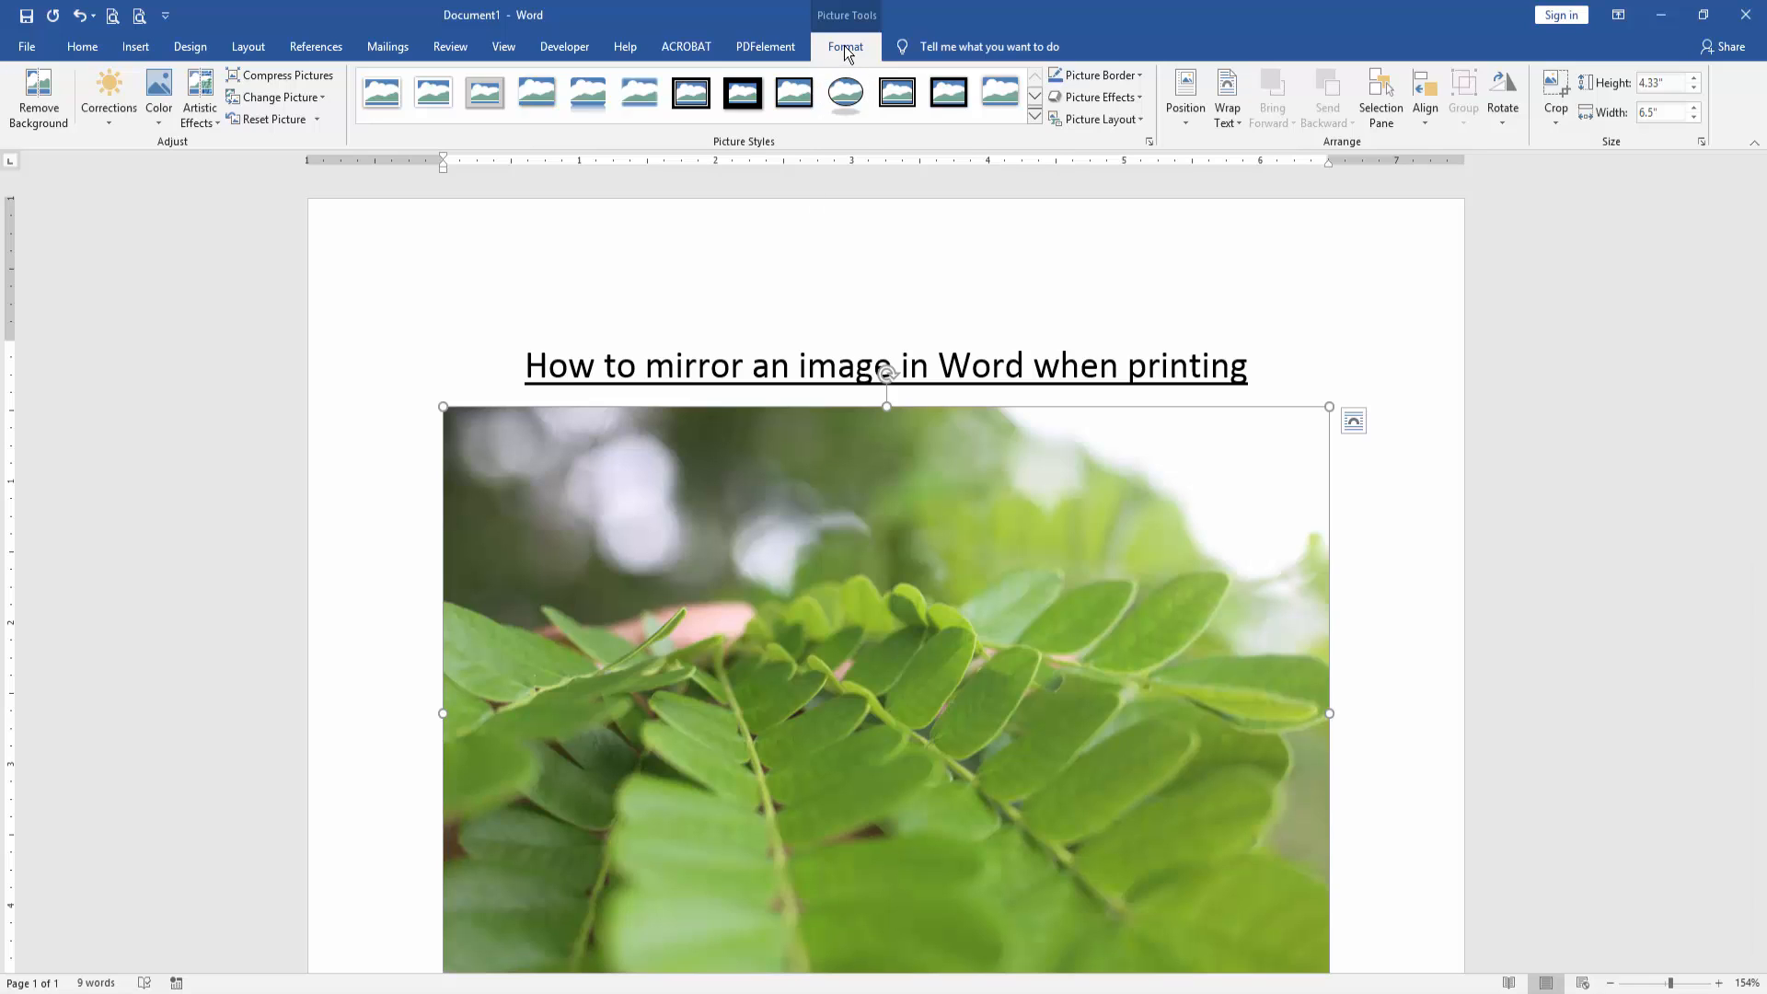
Resize the leaf photo down to roughly 2.43 by 3.64 inches using its corner handle
{"action": "left_click", "coordinate": [1228, 95]}
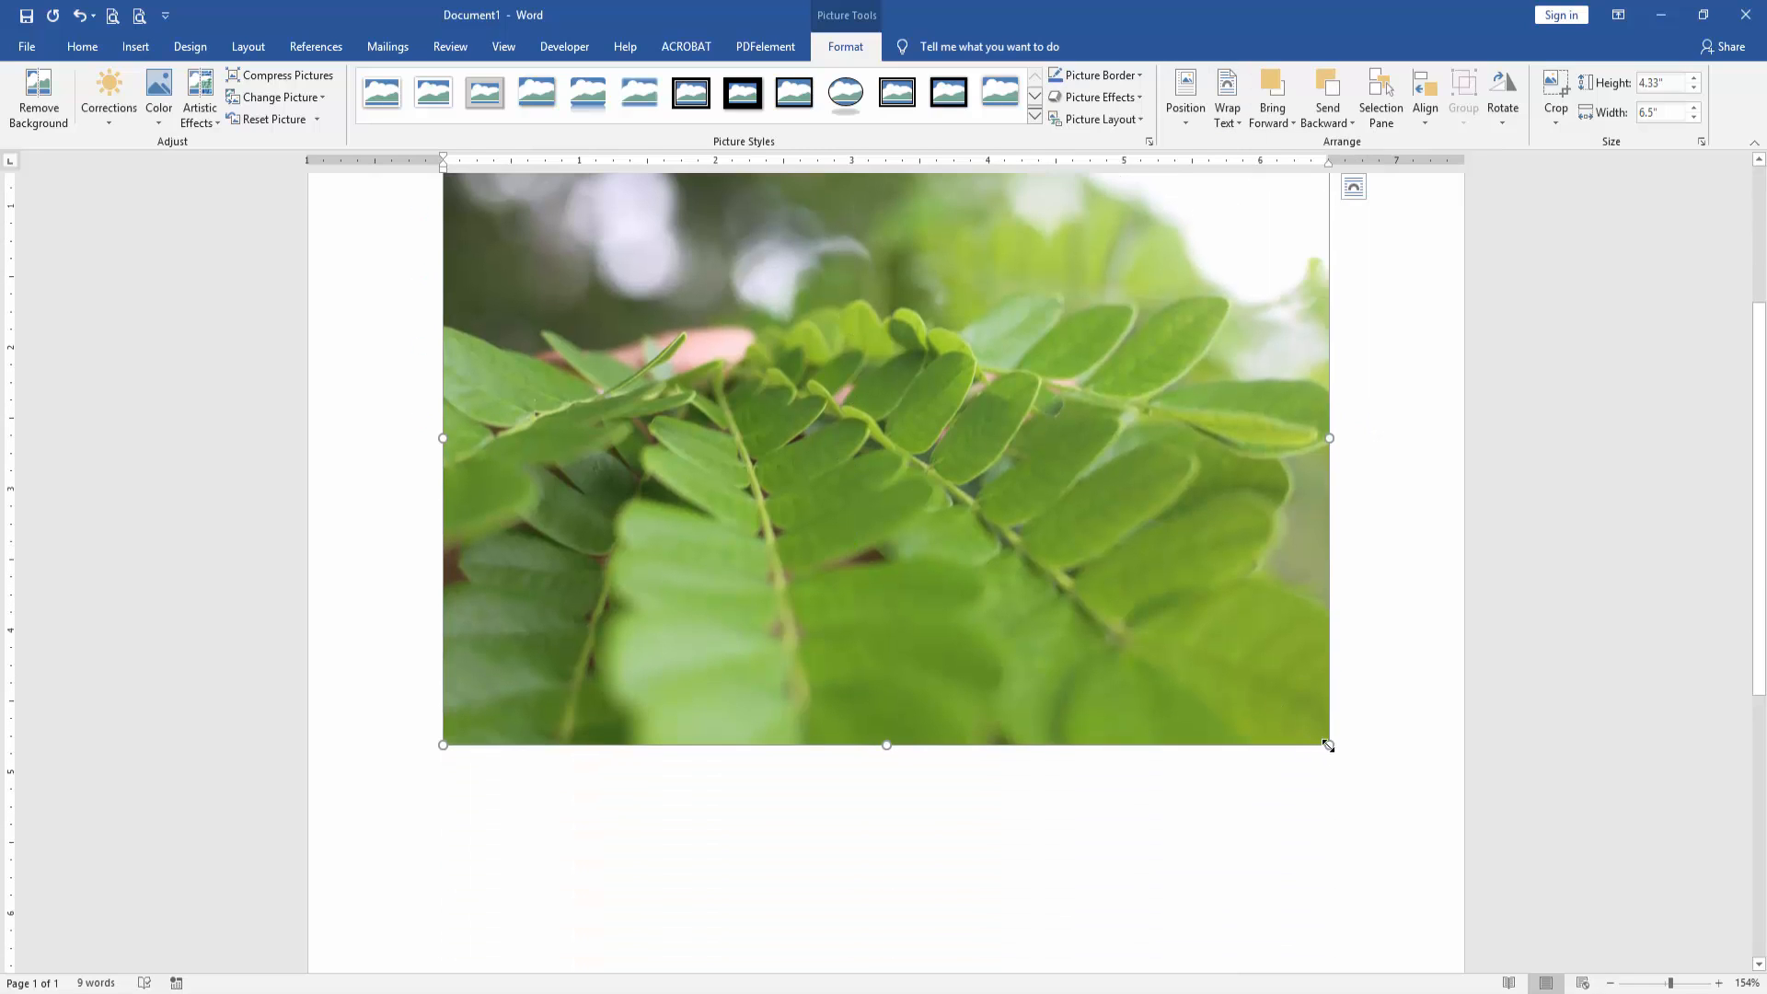
{"action": "left_click_drag", "start_coordinate": [1329, 743], "coordinate": [1157, 571]}
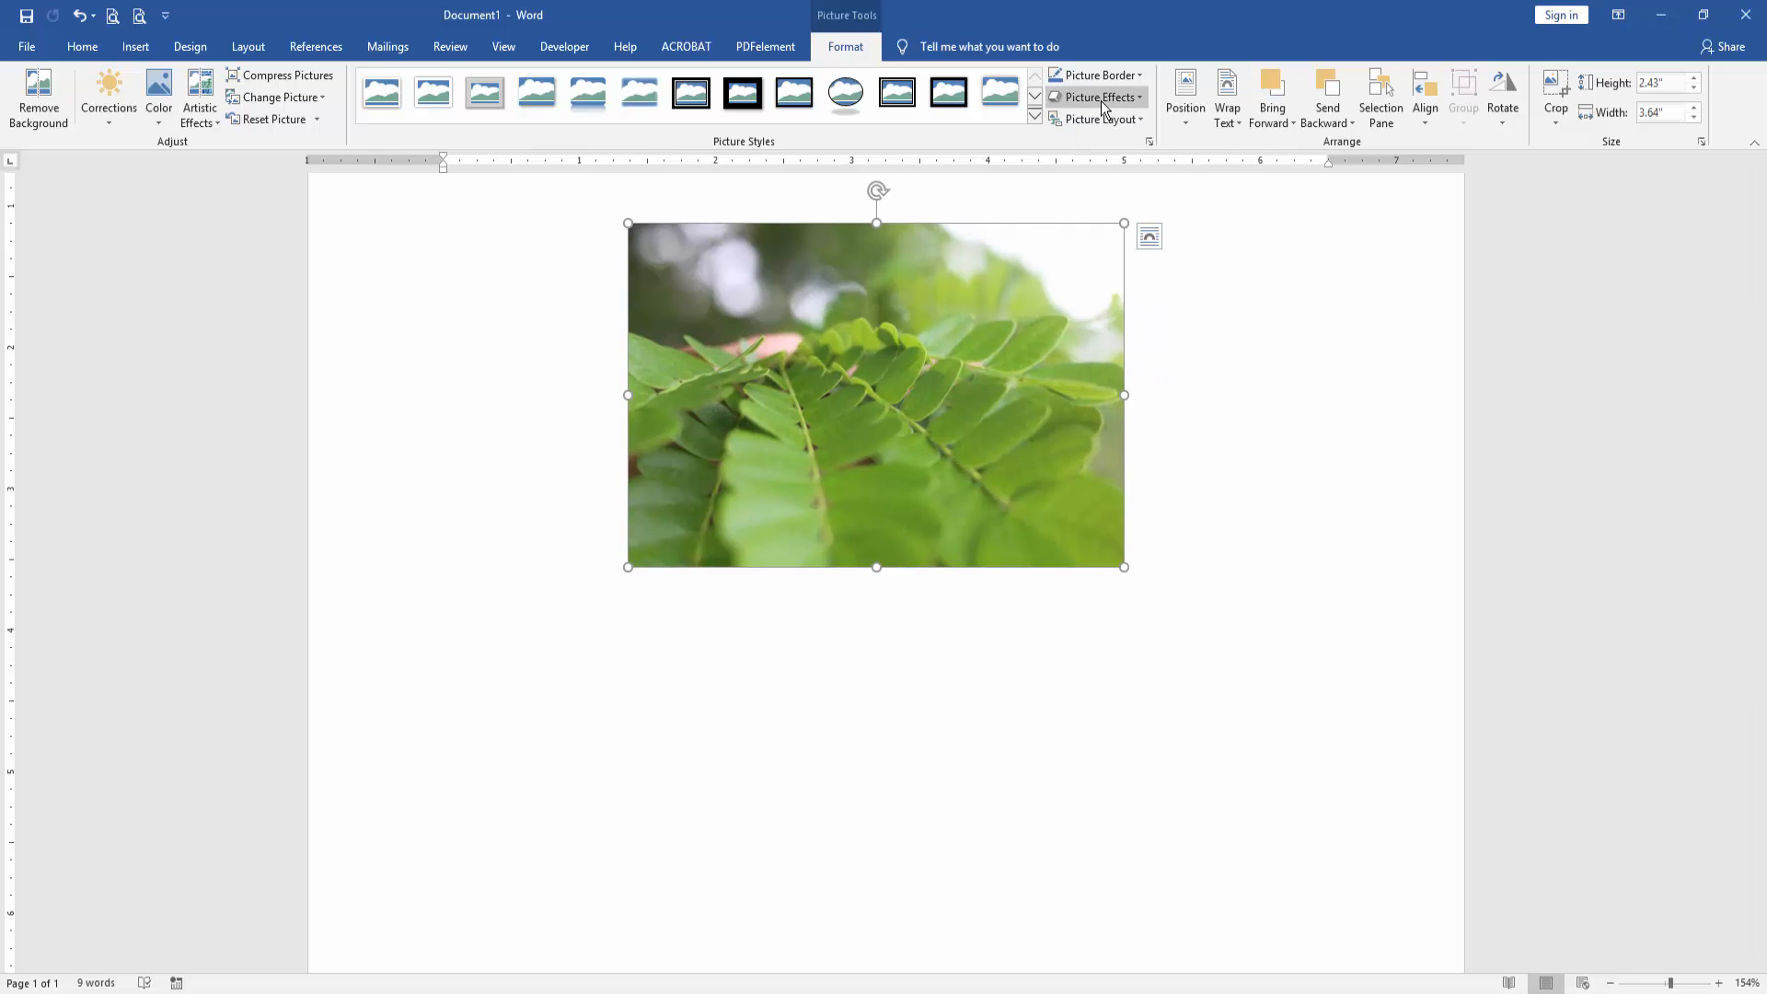
Bring up the Picture Effects list to apply a Full Reflection with 4 pt offset
{"action": "left_click", "coordinate": [1093, 97]}
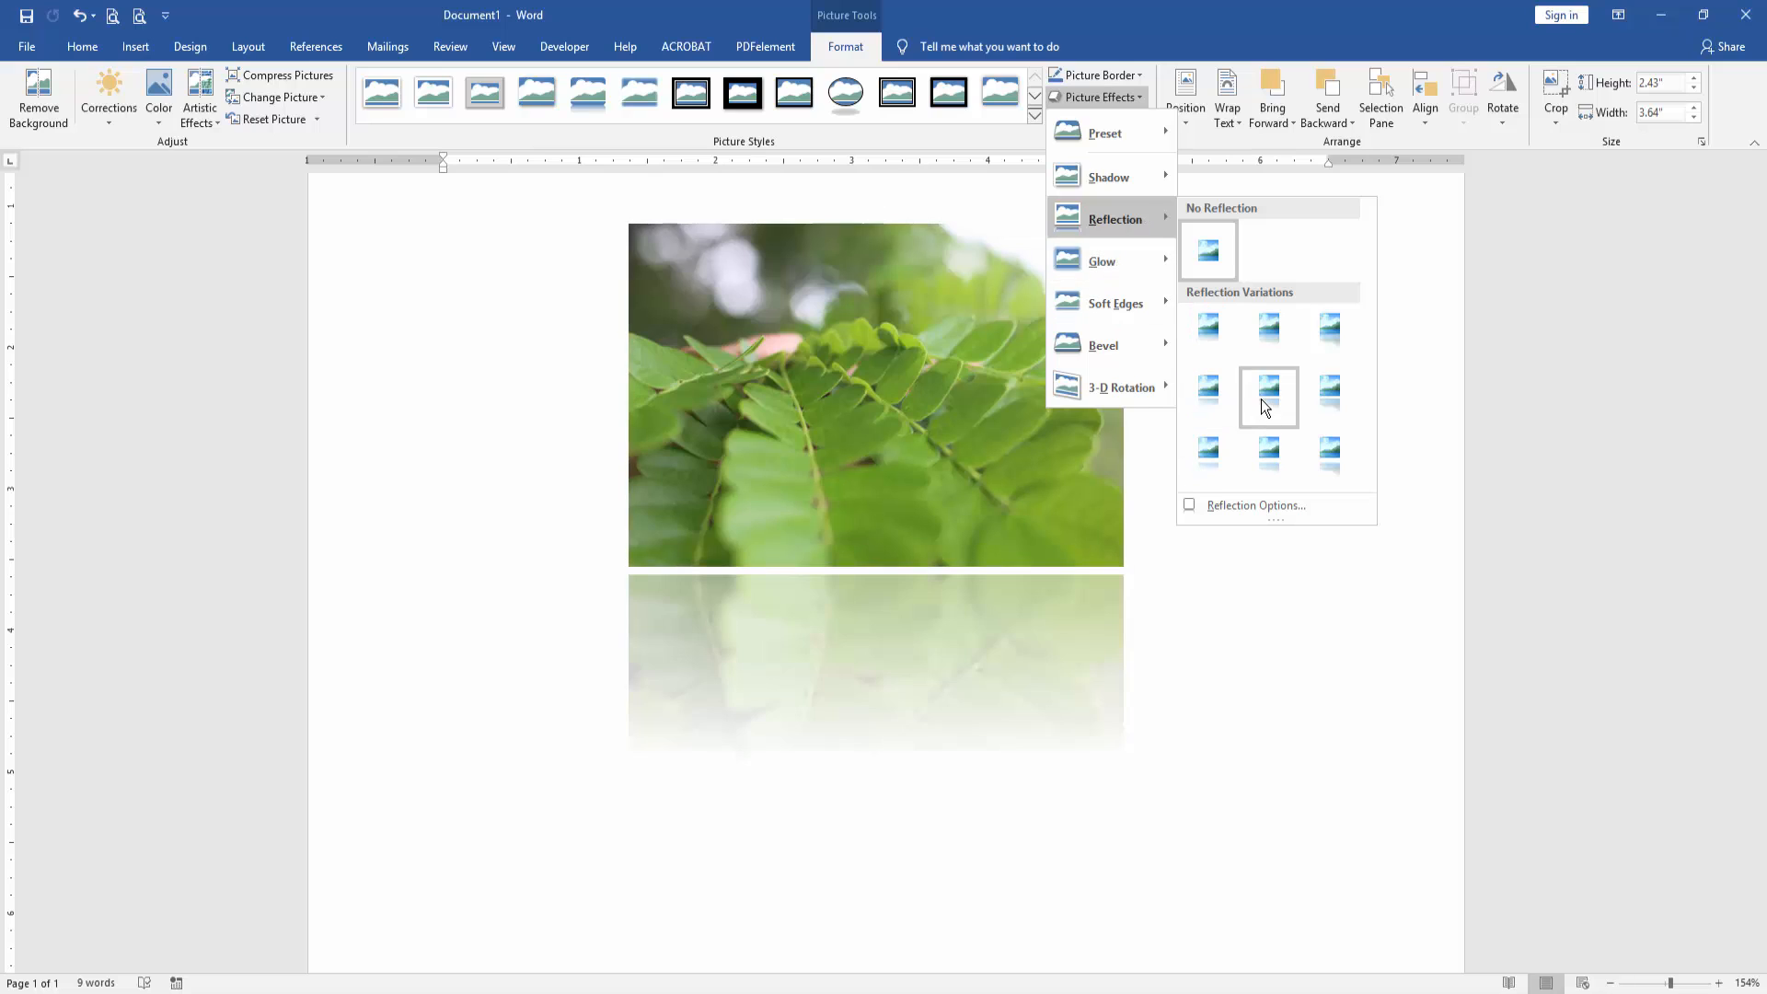
{"action": "mouse_move", "coordinate": [1208, 398]}
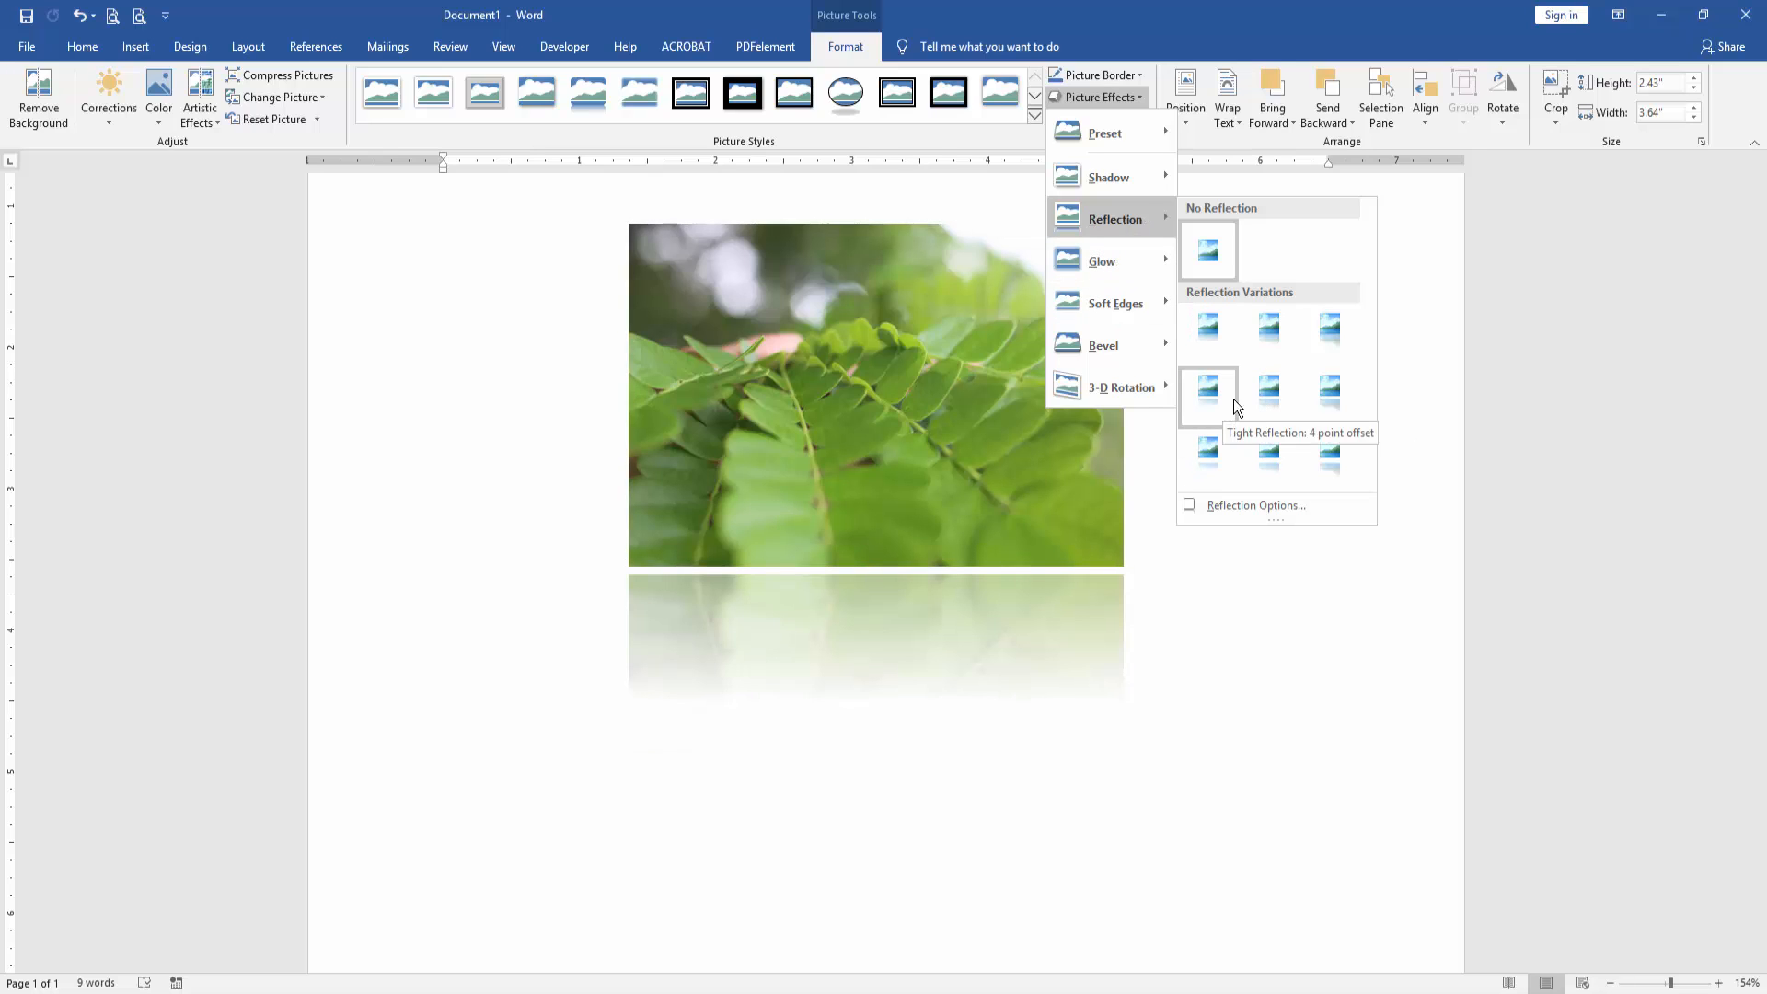
{"action": "mouse_move", "coordinate": [1329, 396]}
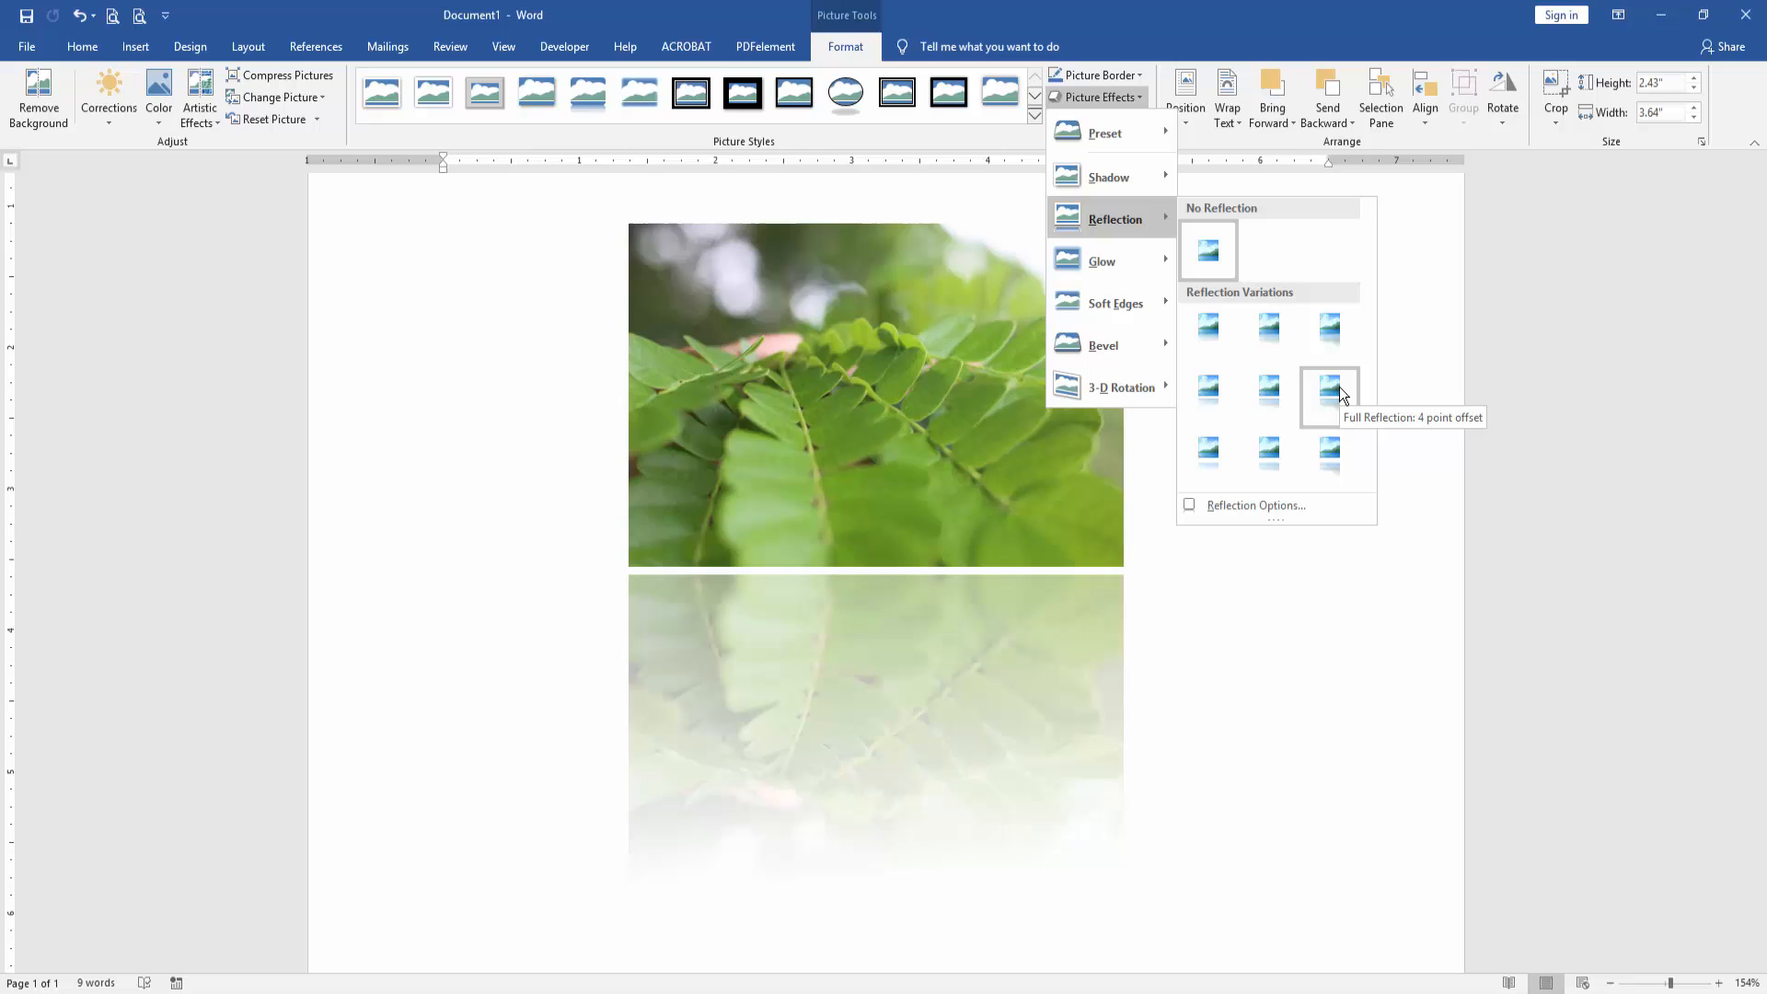
{"action": "mouse_move", "coordinate": [1268, 333]}
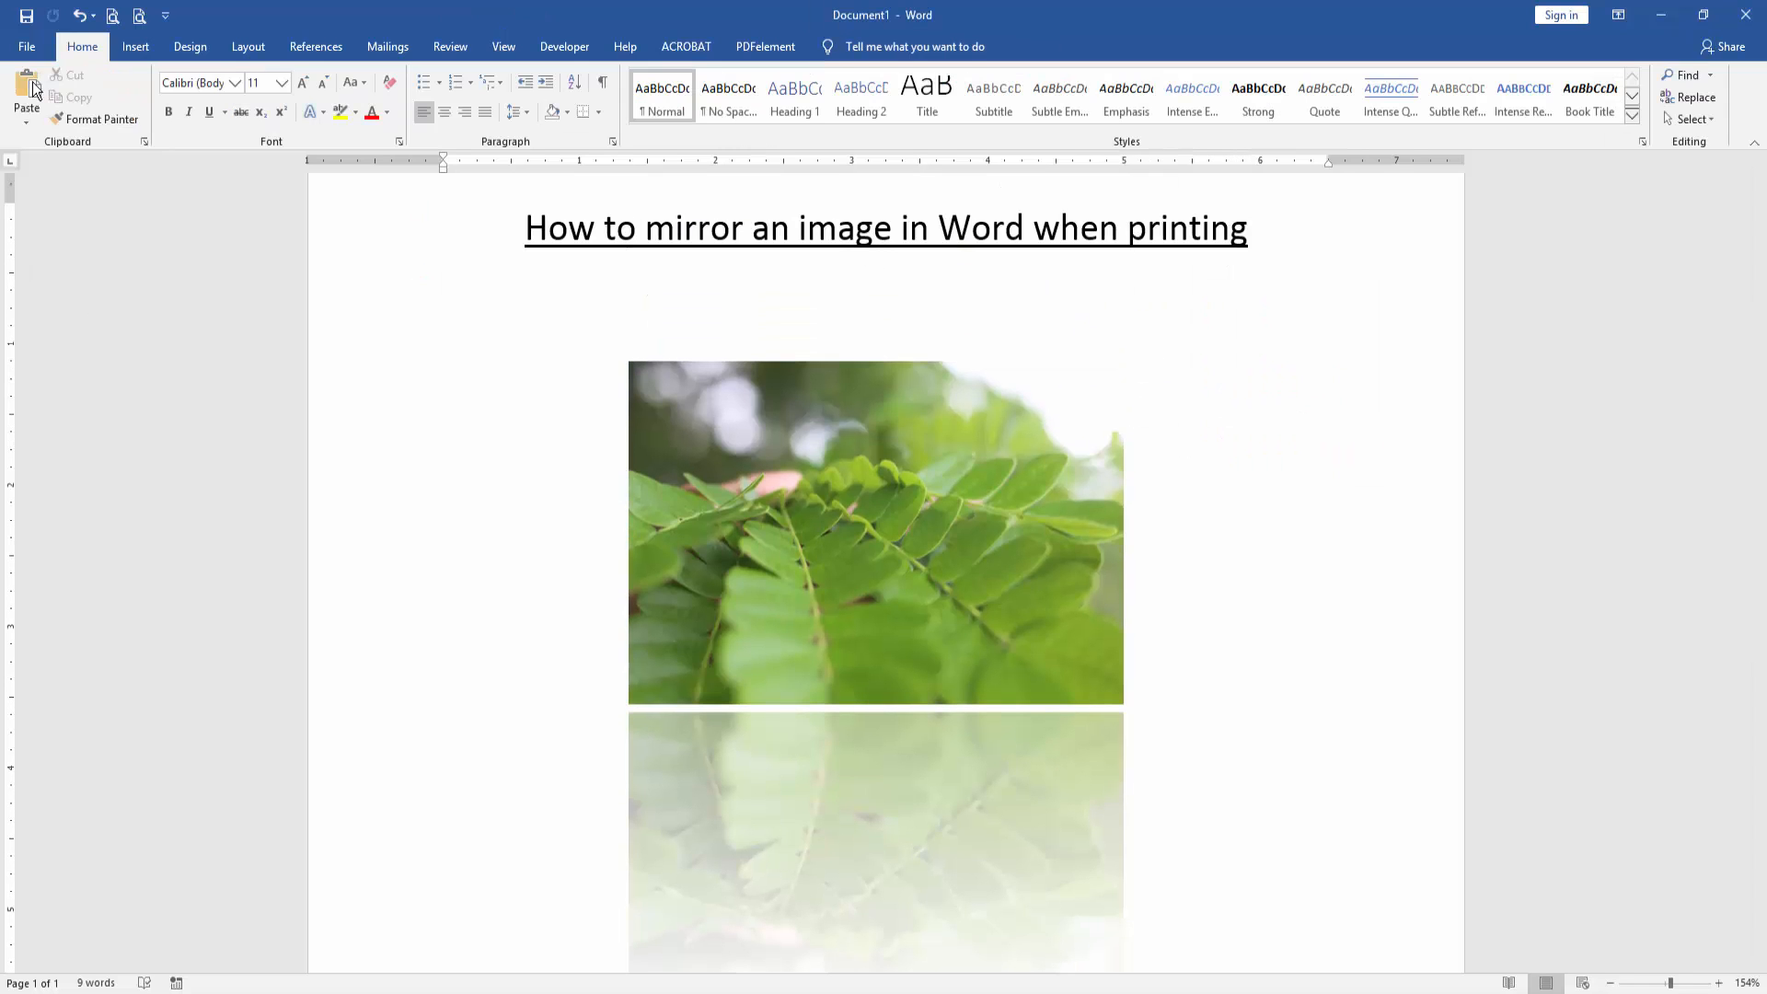
{"action": "left_click", "coordinate": [24, 46]}
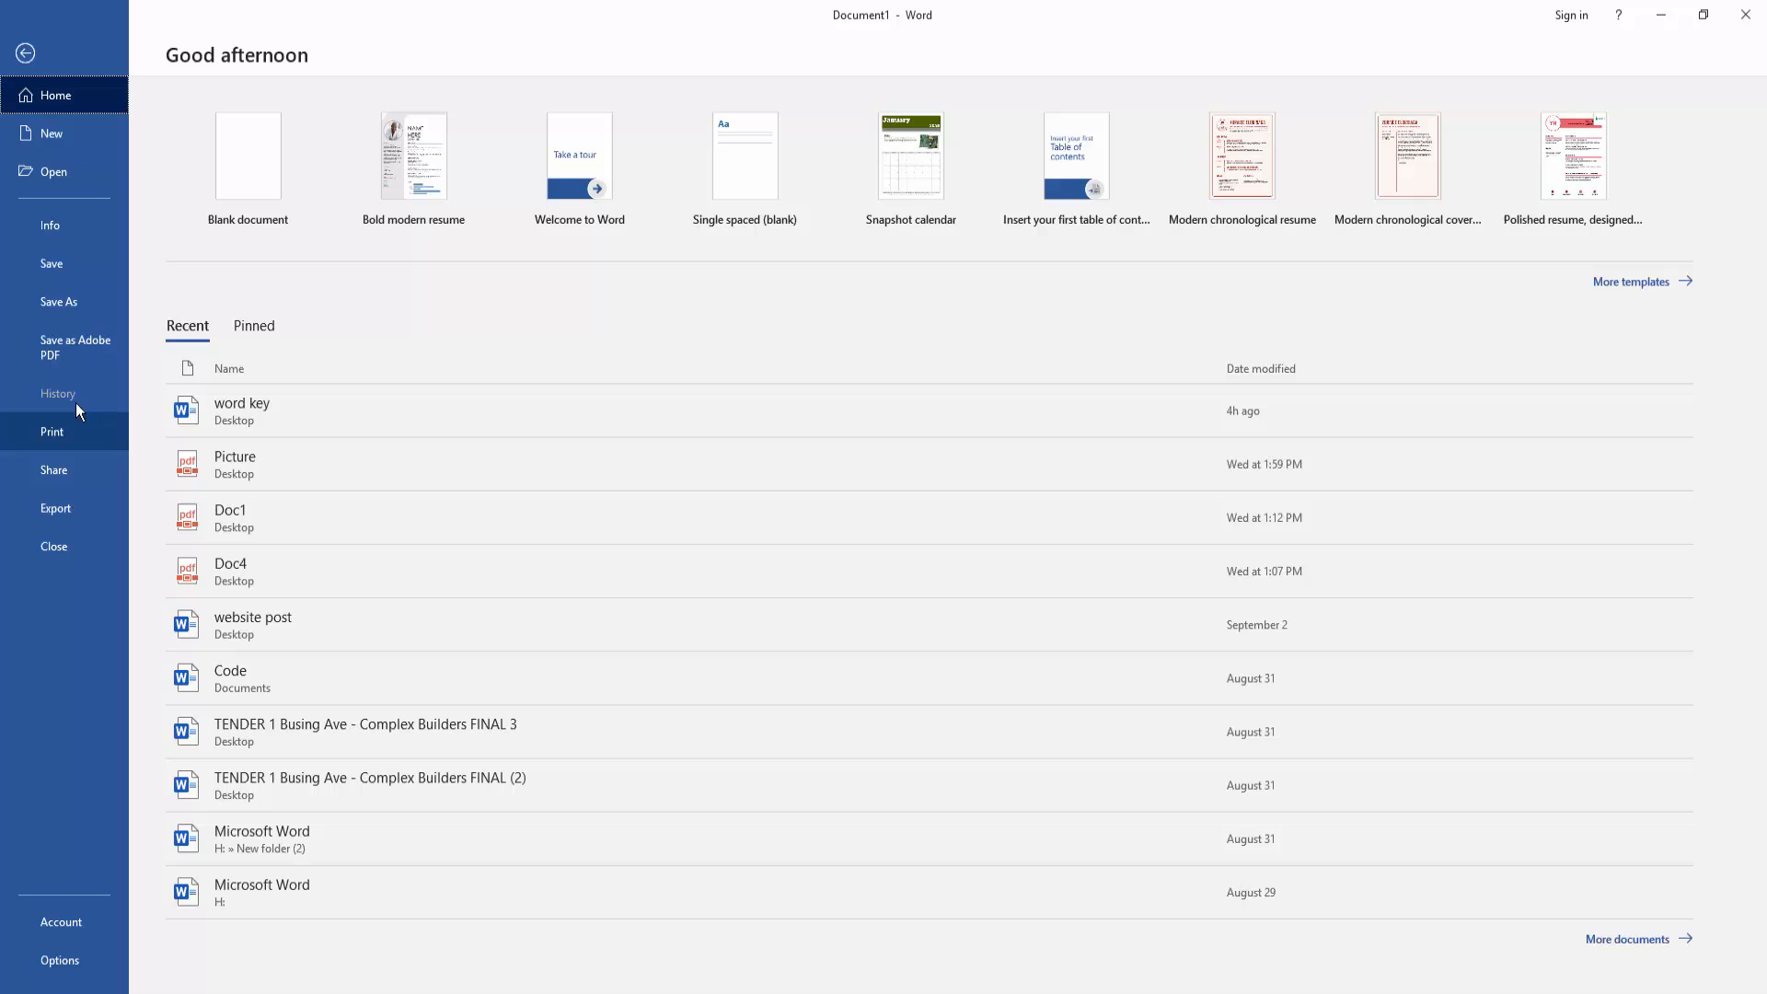
{"action": "left_click", "coordinate": [51, 431]}
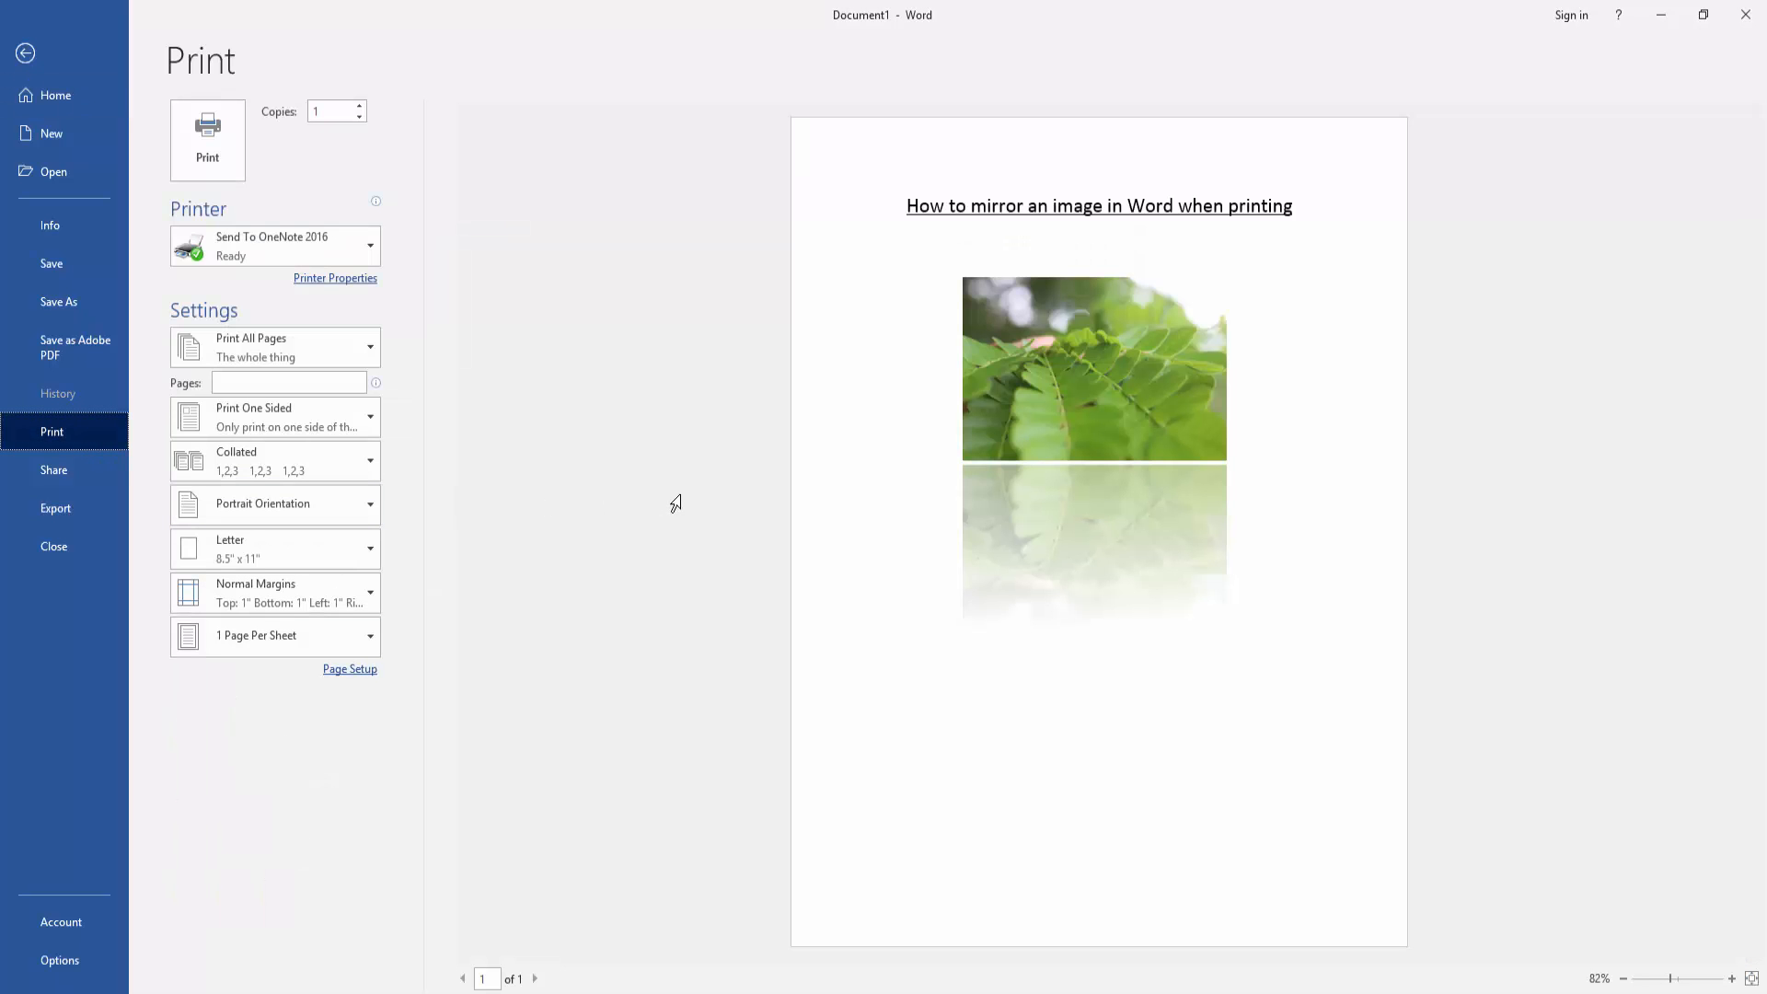
{"action": "mouse_move", "coordinate": [821, 504]}
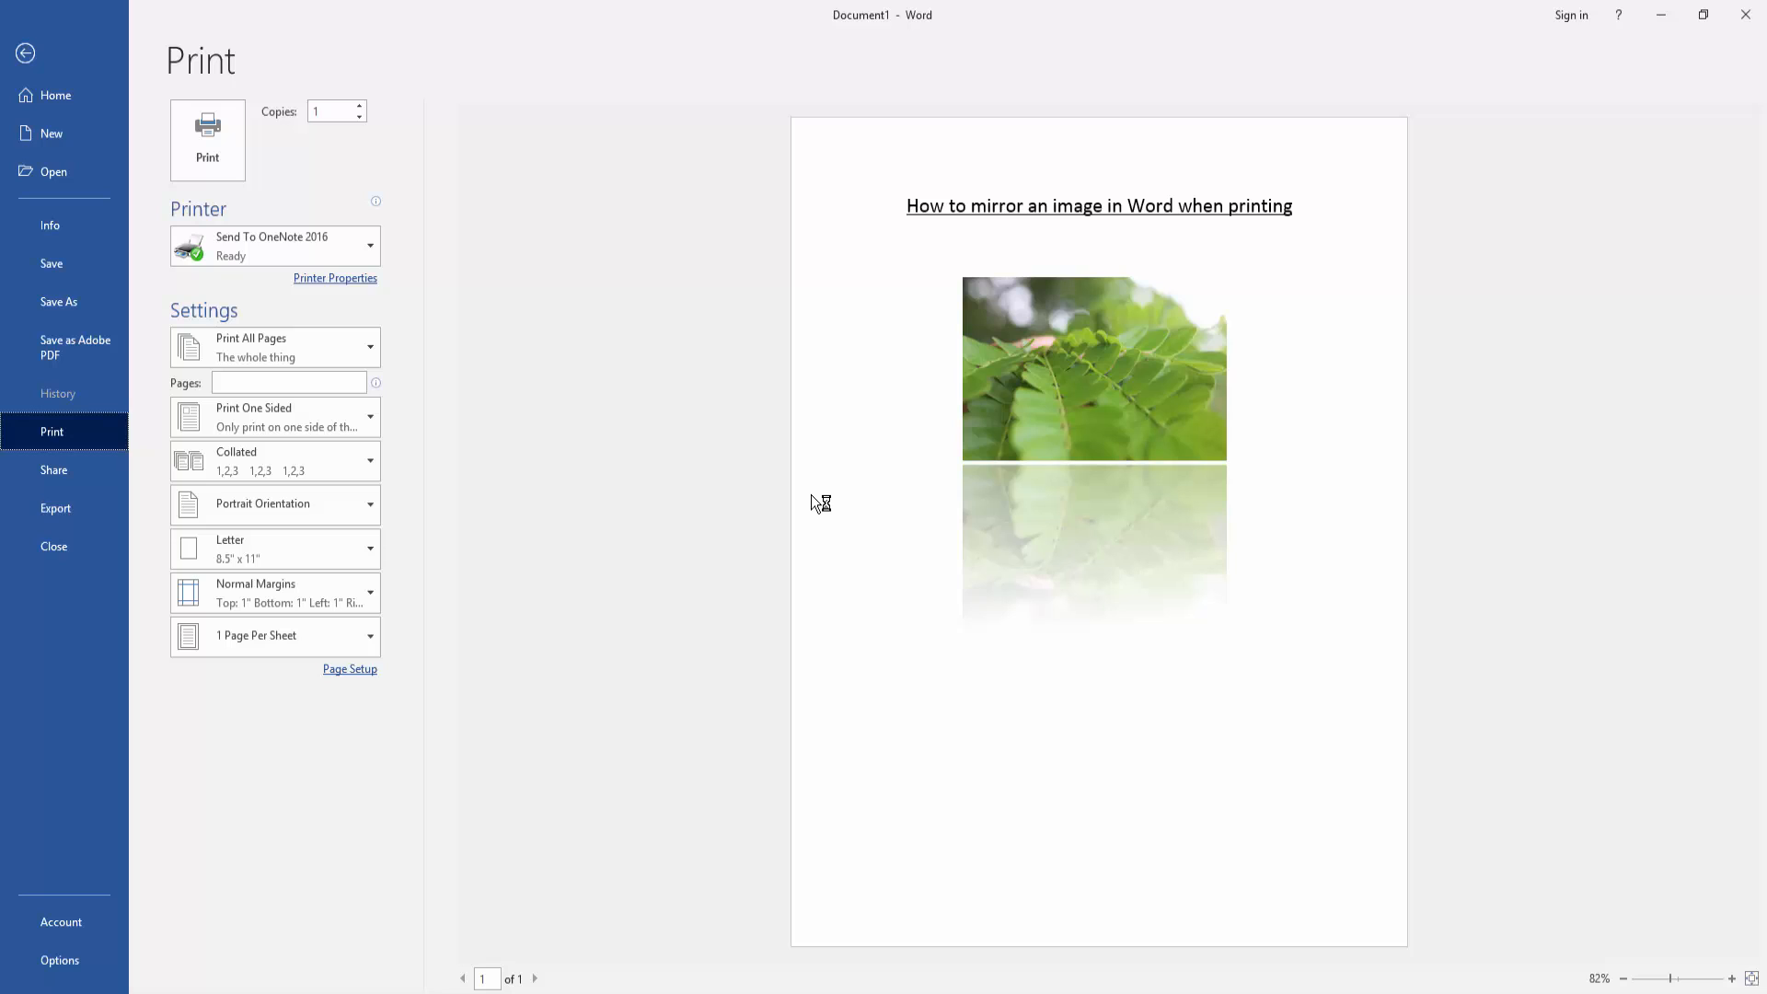
{"action": "mouse_move", "coordinate": [825, 504]}
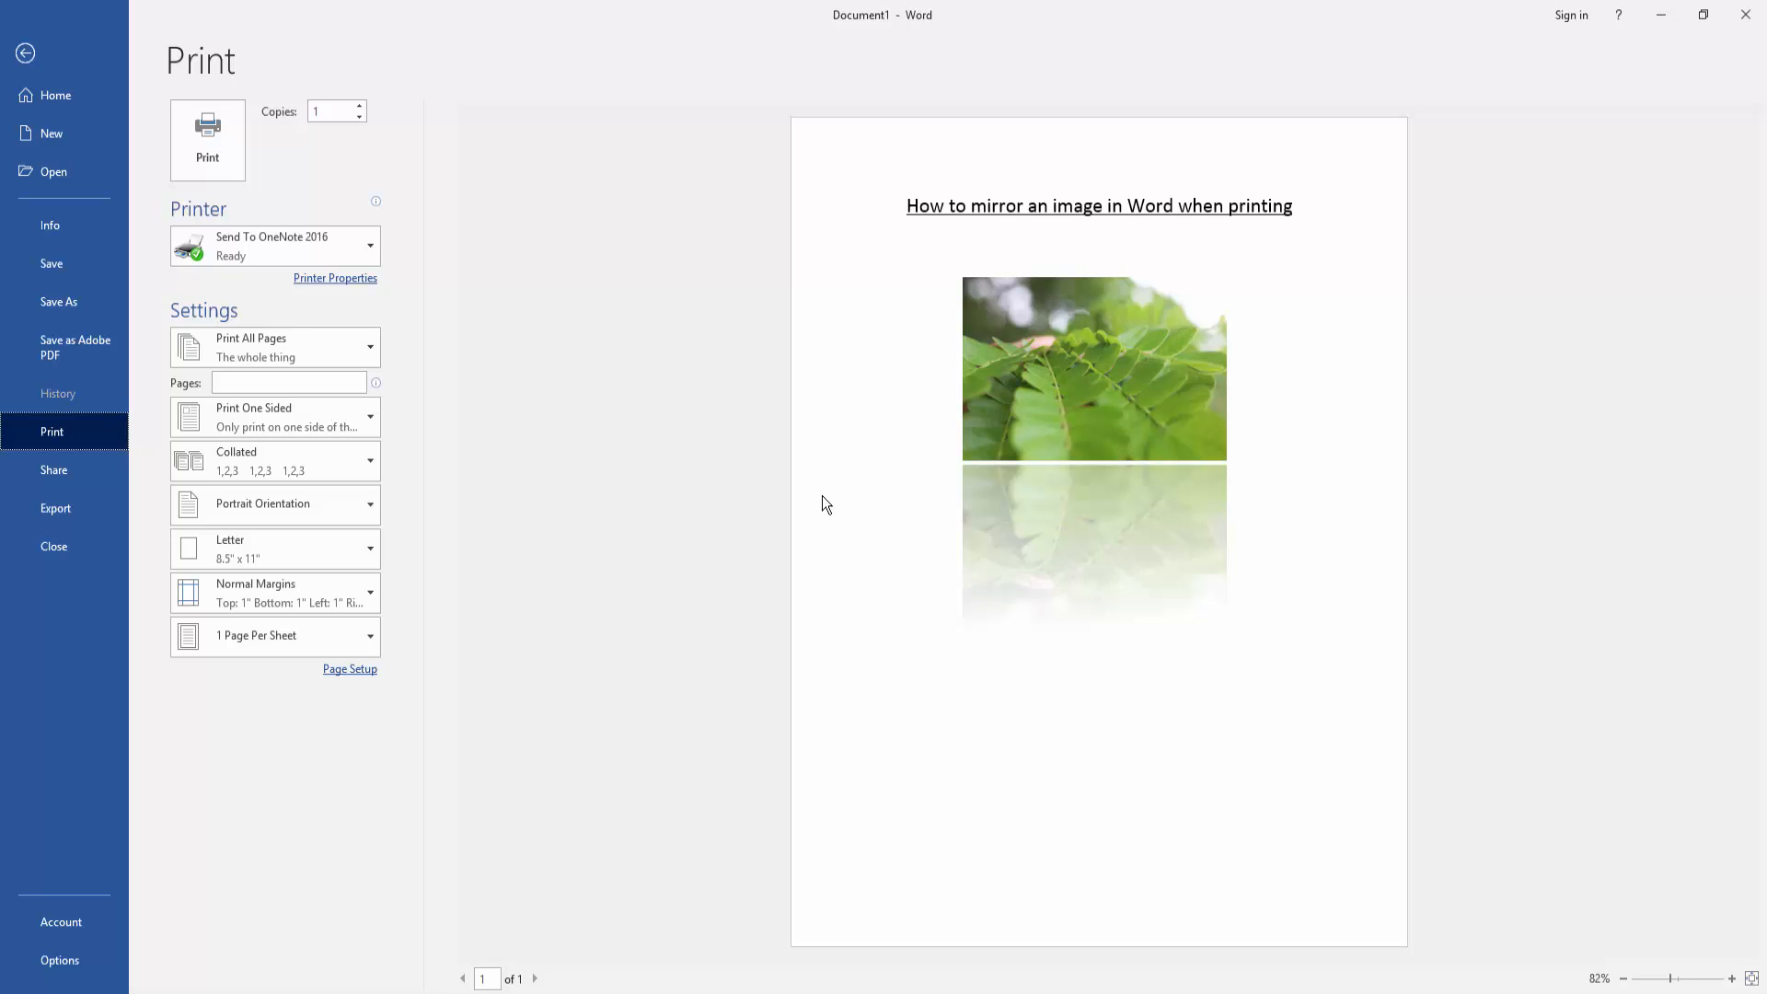
{"action": "mouse_move", "coordinate": [830, 499]}
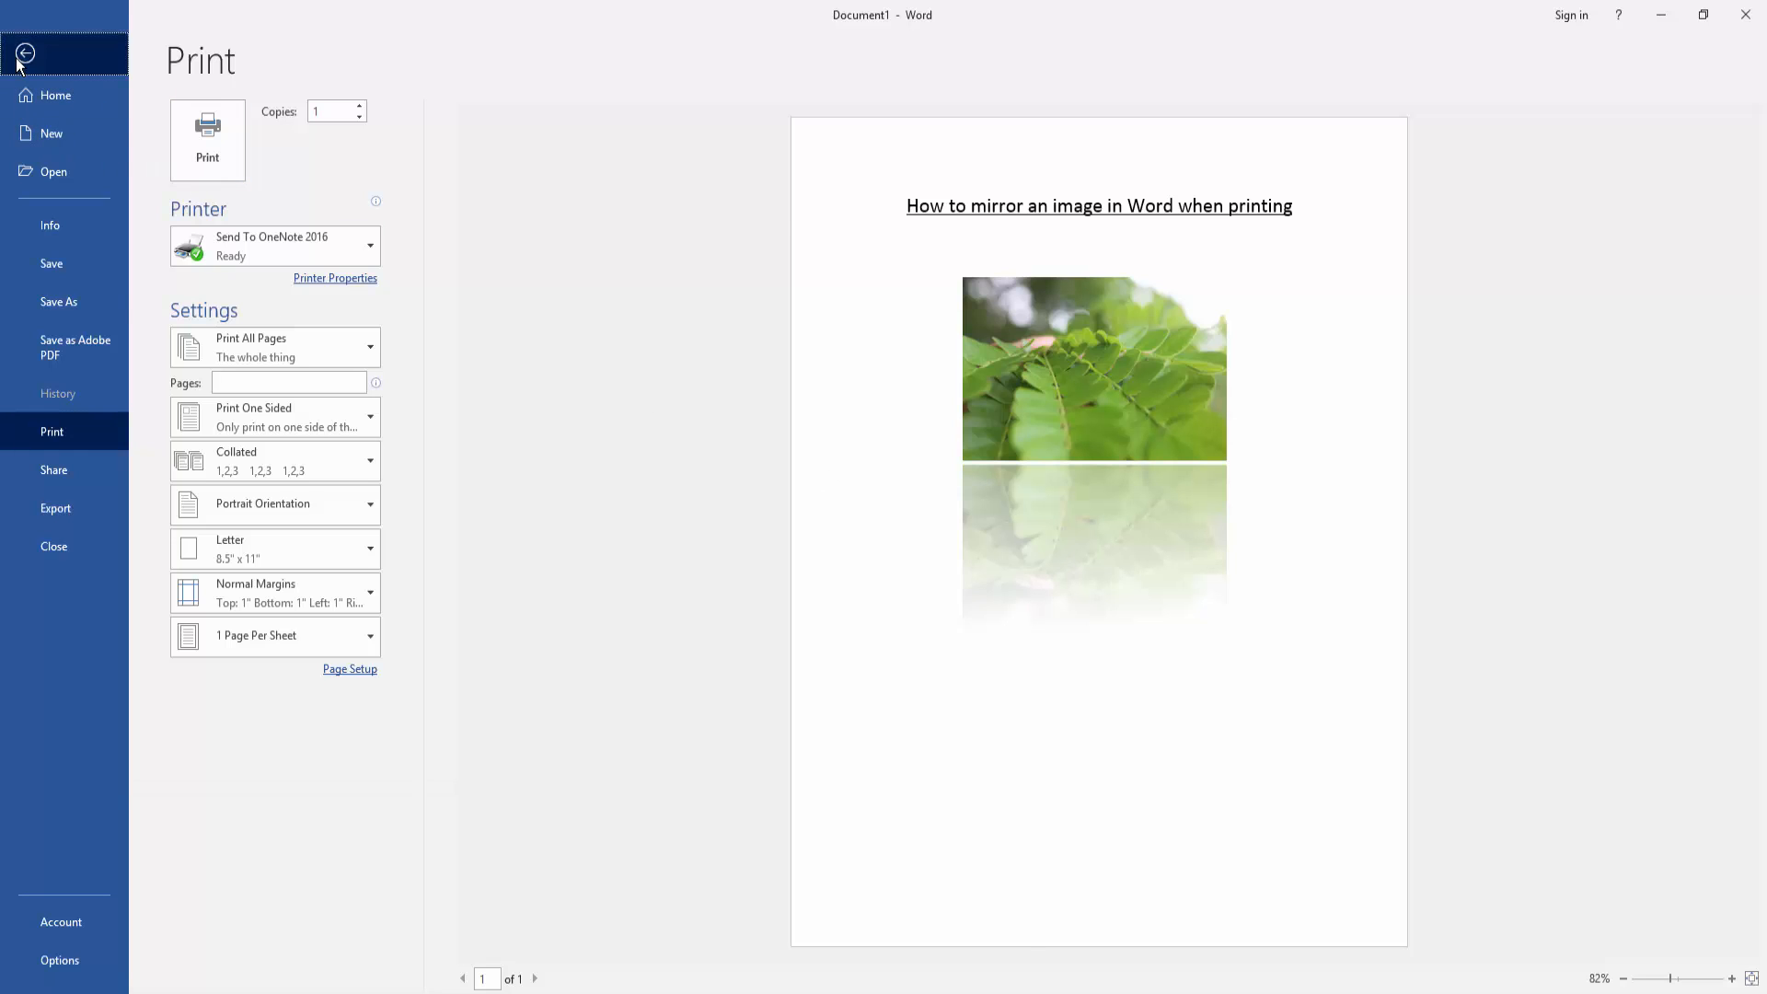
{"action": "left_click", "coordinate": [24, 54]}
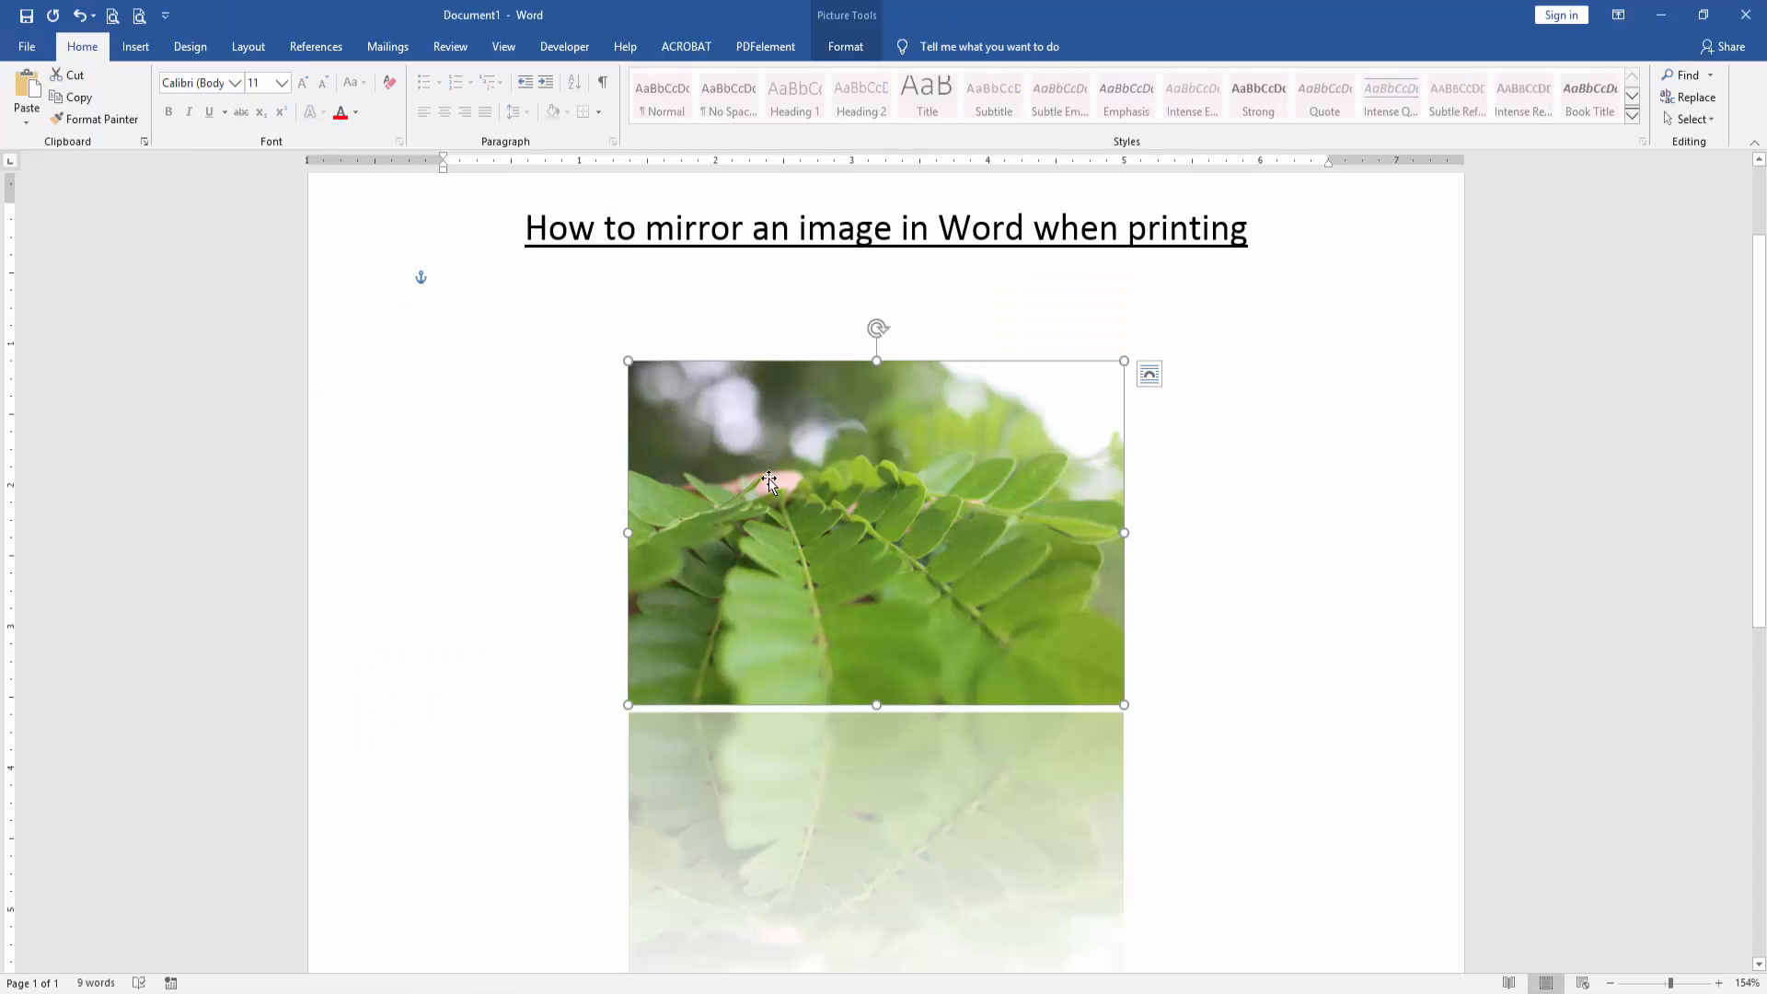